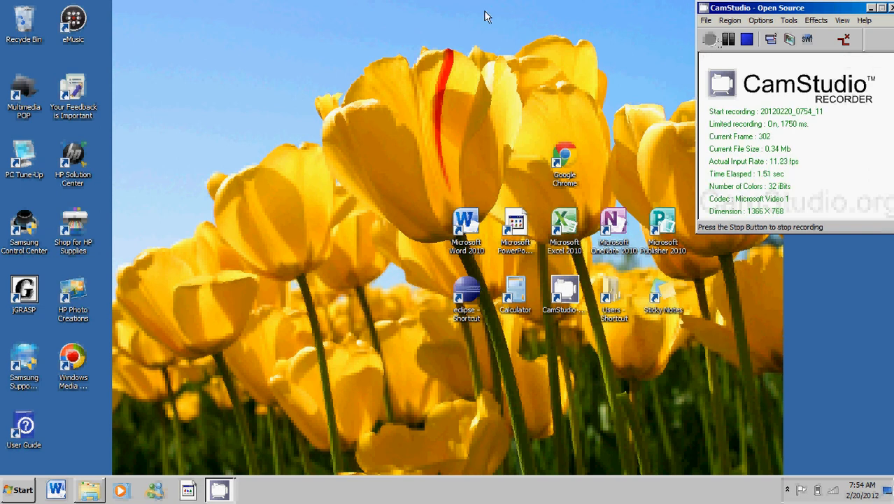
mouse_move(380, 266)
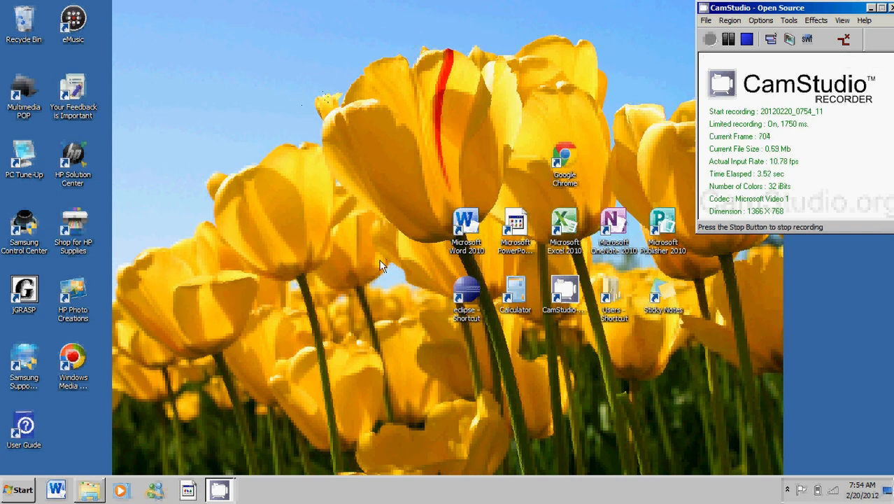
mouse_move(233, 297)
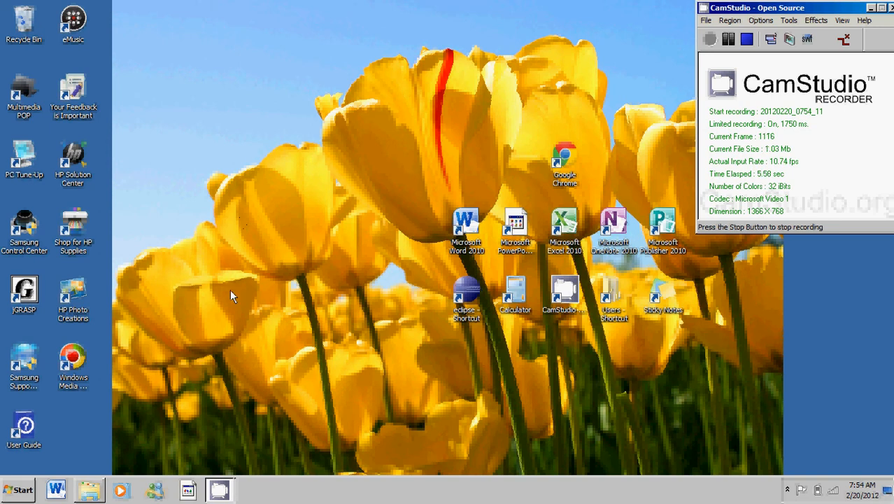
mouse_move(212, 33)
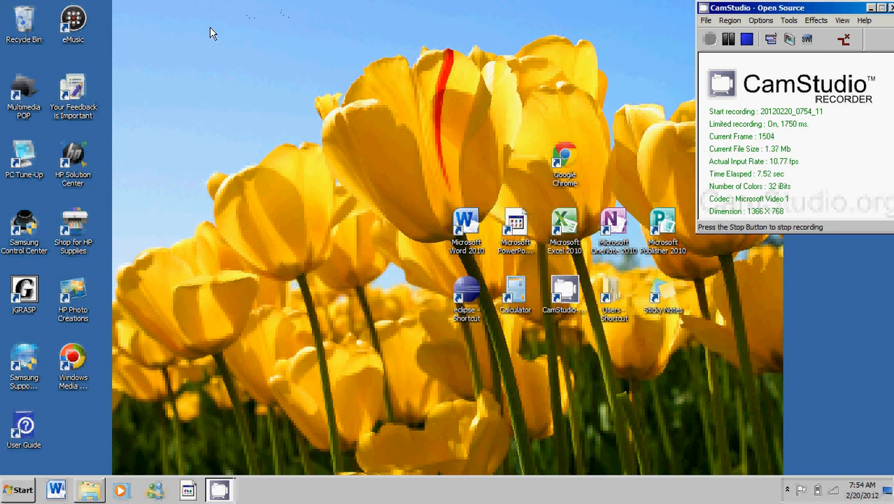
mouse_move(252, 53)
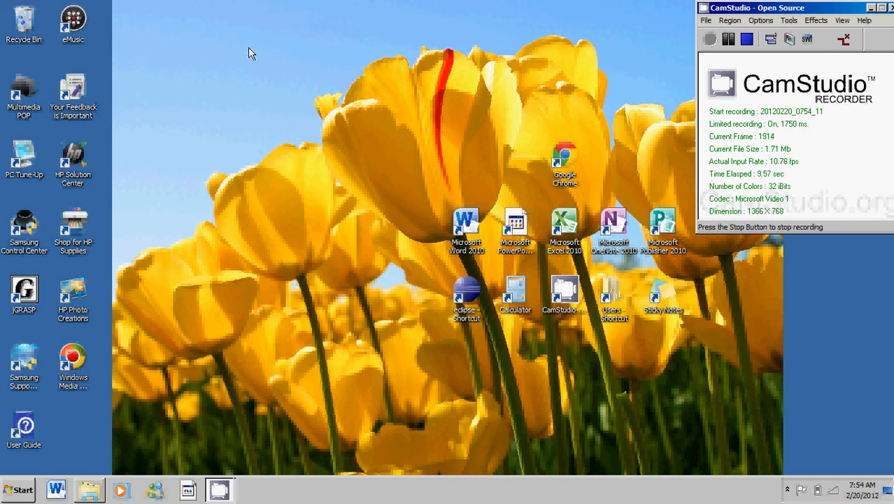
mouse_move(384, 51)
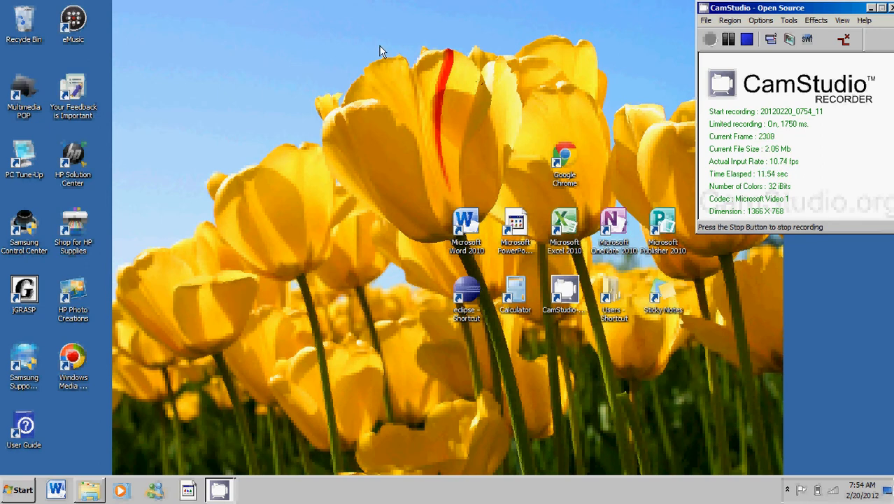
mouse_move(486, 77)
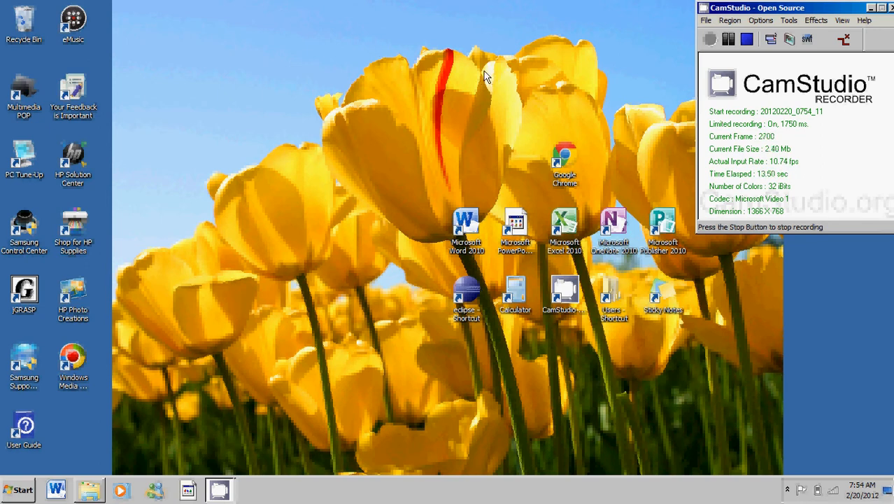
mouse_move(566, 176)
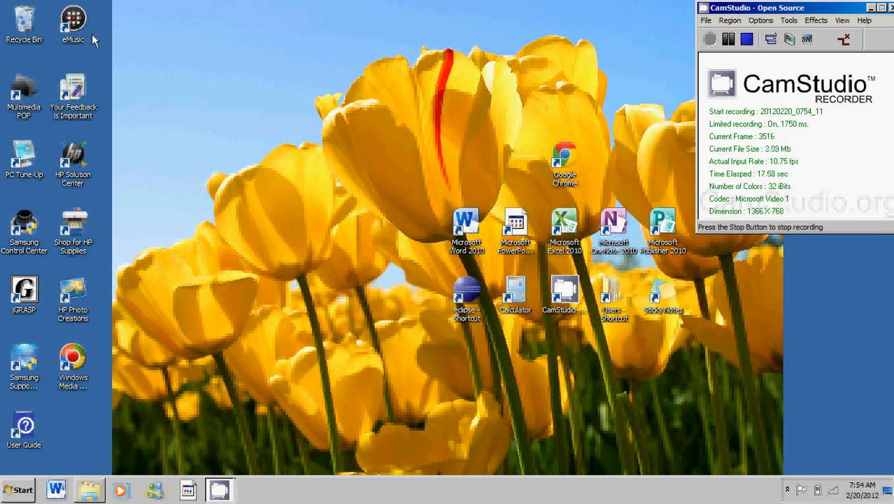
mouse_move(418, 111)
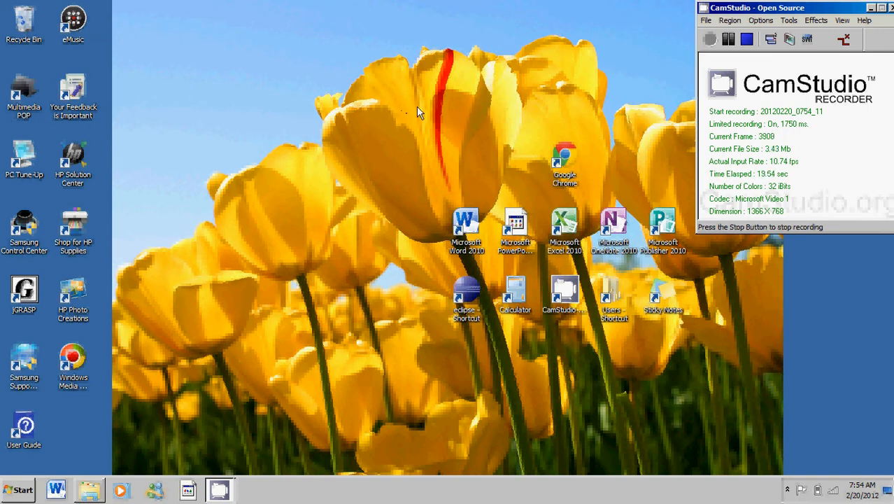
mouse_move(461, 165)
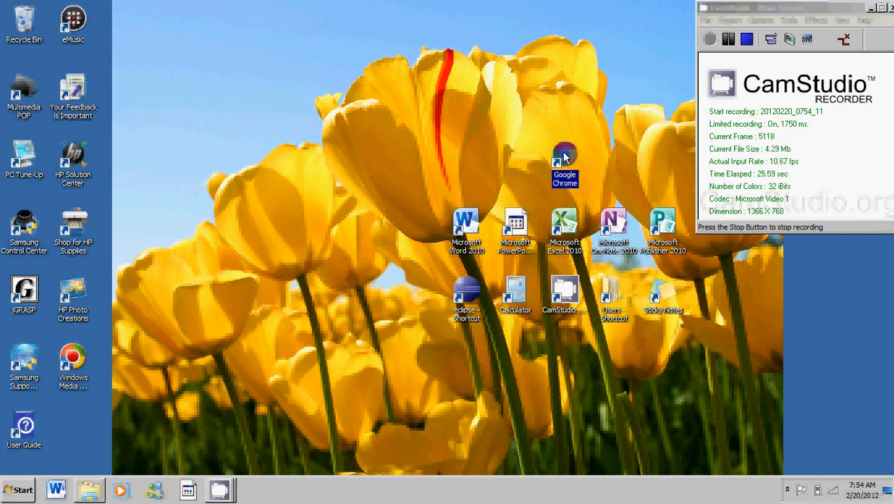
mouse_move(565, 161)
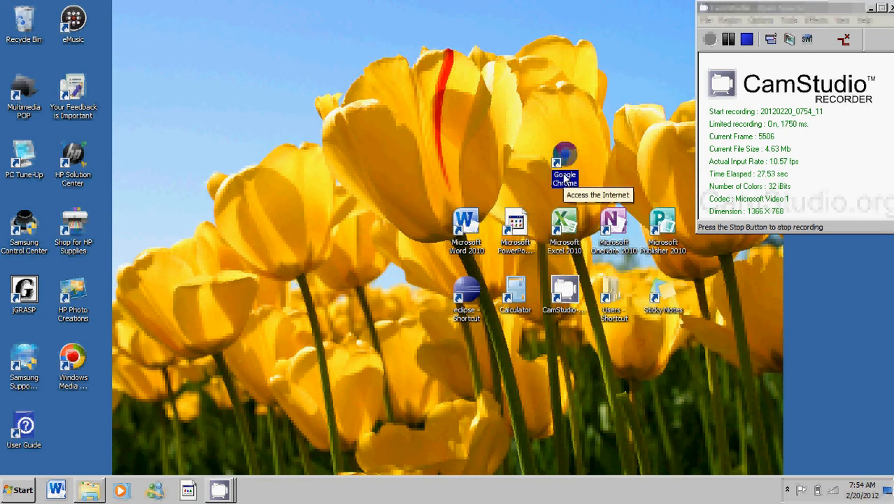
Launch Chrome, go to java.sun.com and scroll Oracle's Java page down to Technologies.
double_click(565, 154)
text(java.sun.c)
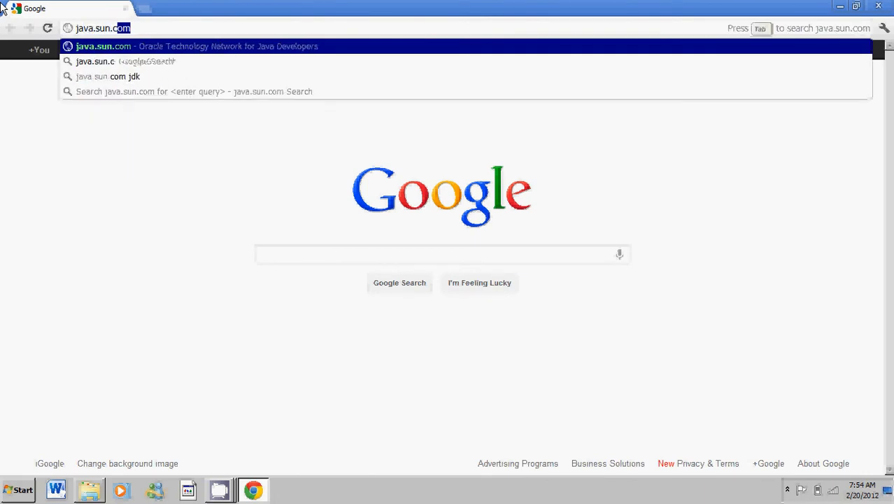
click(196, 46)
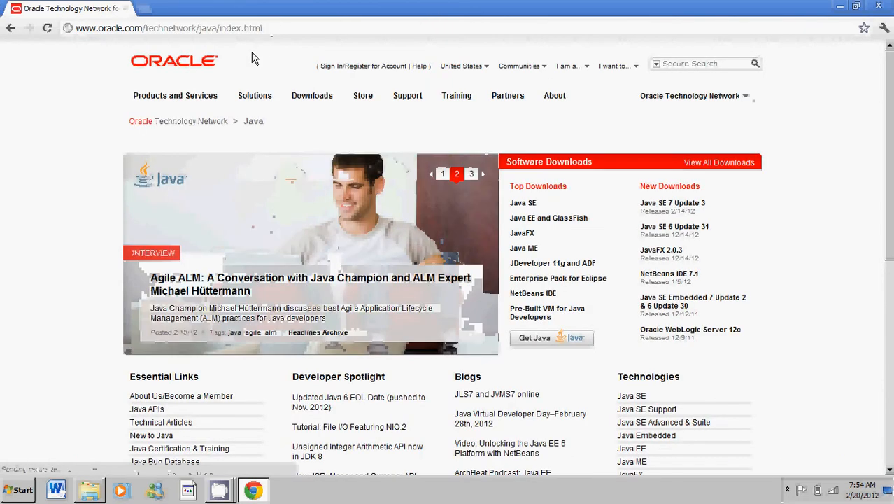
click(310, 95)
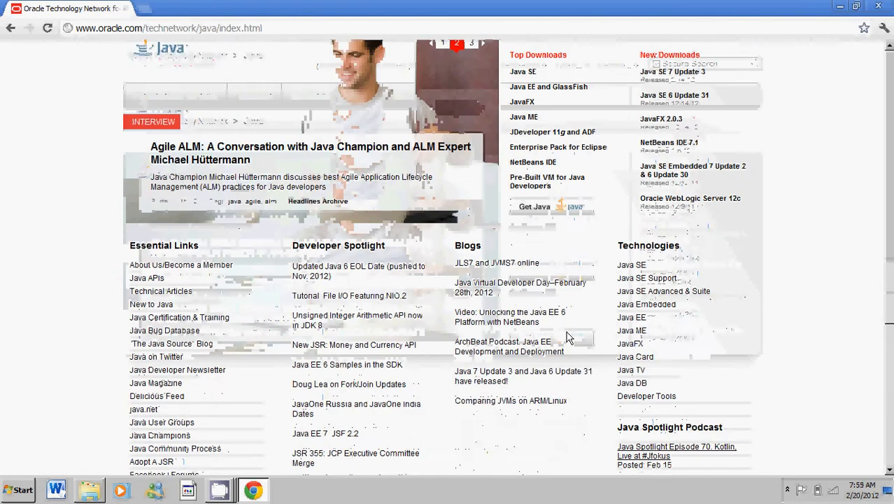
scroll(down, 3)
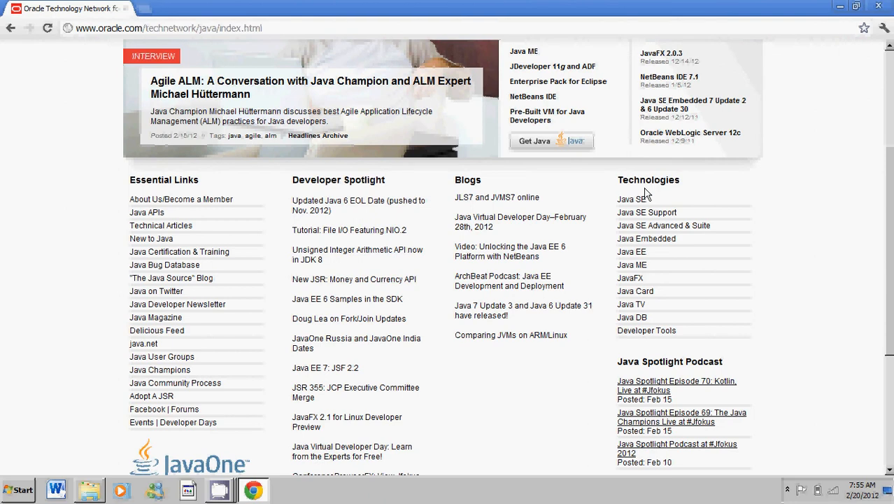
mouse_move(632, 199)
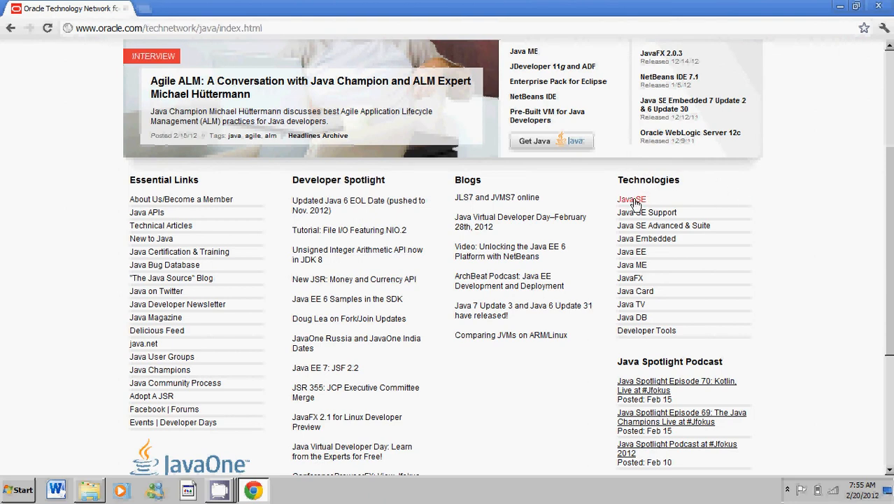
mouse_move(649, 205)
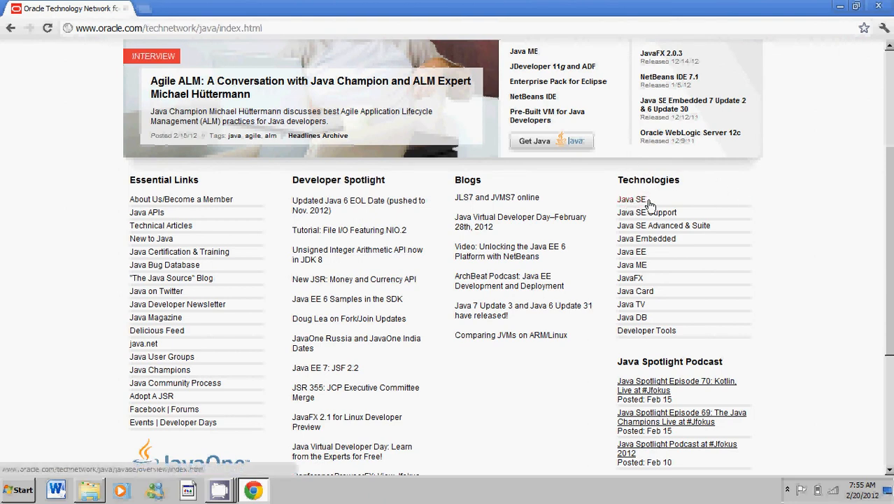
mouse_move(632, 195)
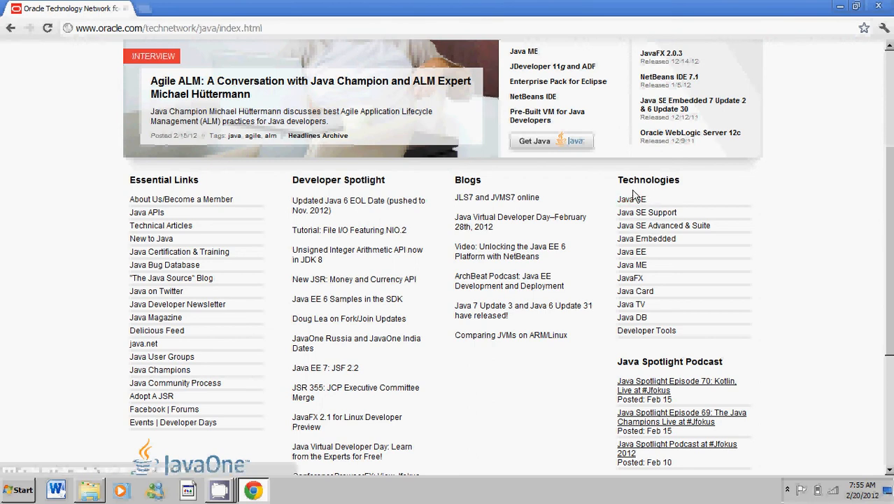
mouse_move(629, 198)
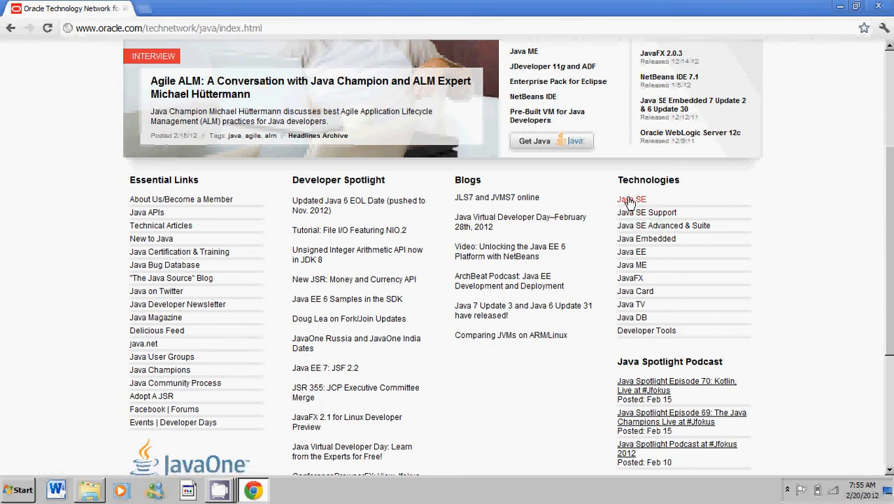
Follow the Java SE link and switch to its Downloads page.
click(629, 198)
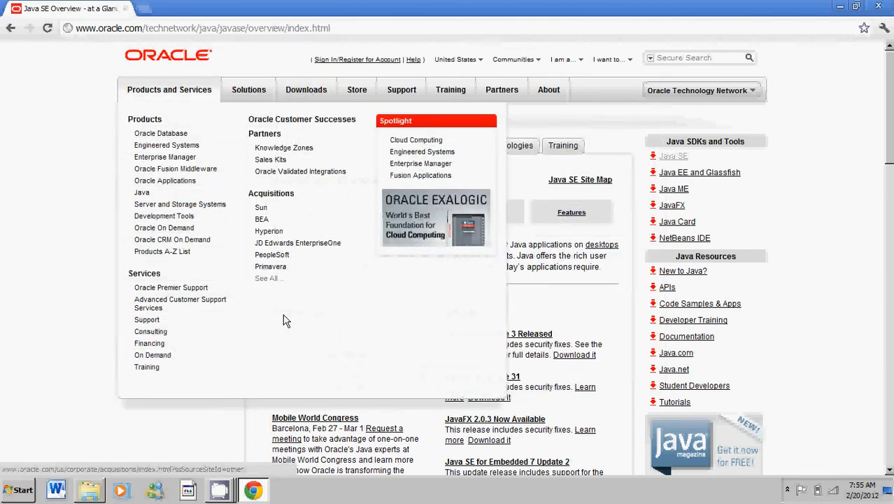
click(322, 144)
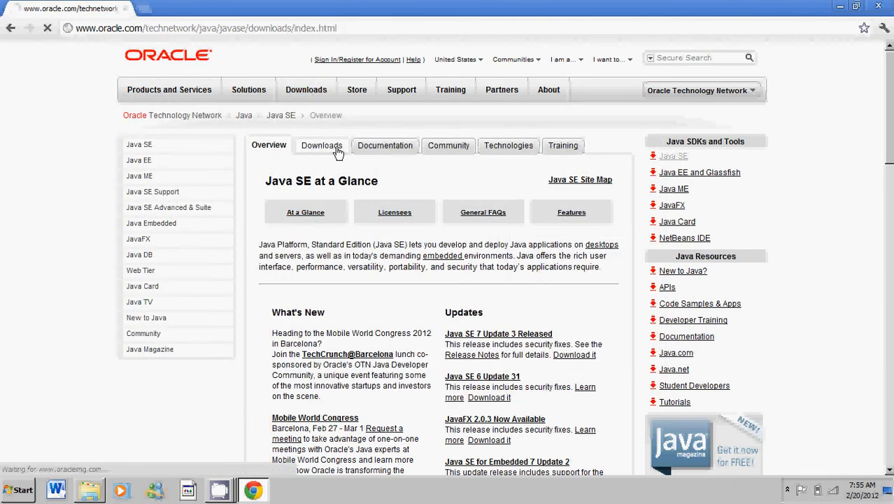
click(322, 144)
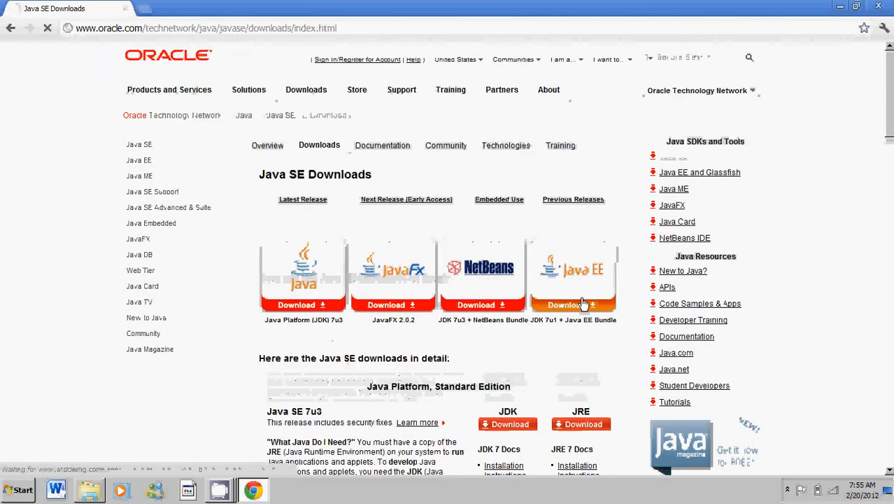
Scroll the Java SE Downloads page down to the Java SE 7u3 JDK and JRE section.
scroll(down, 3)
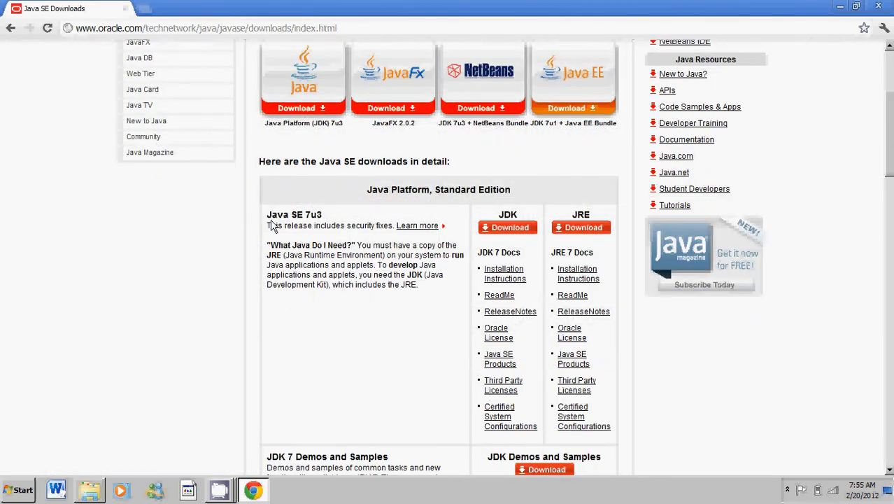
mouse_move(312, 225)
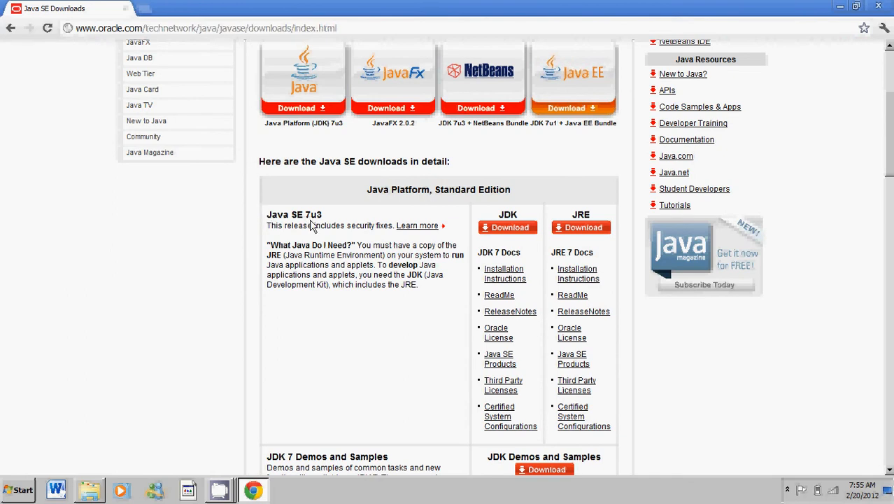
mouse_move(434, 237)
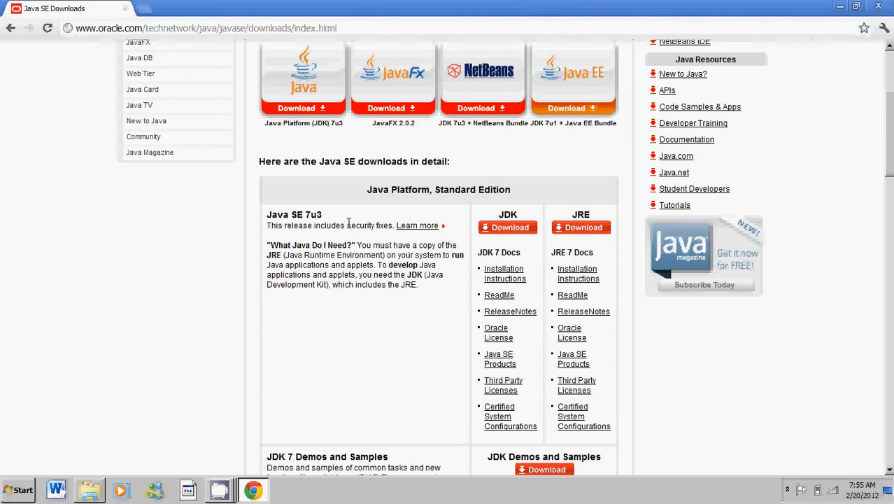
mouse_move(535, 391)
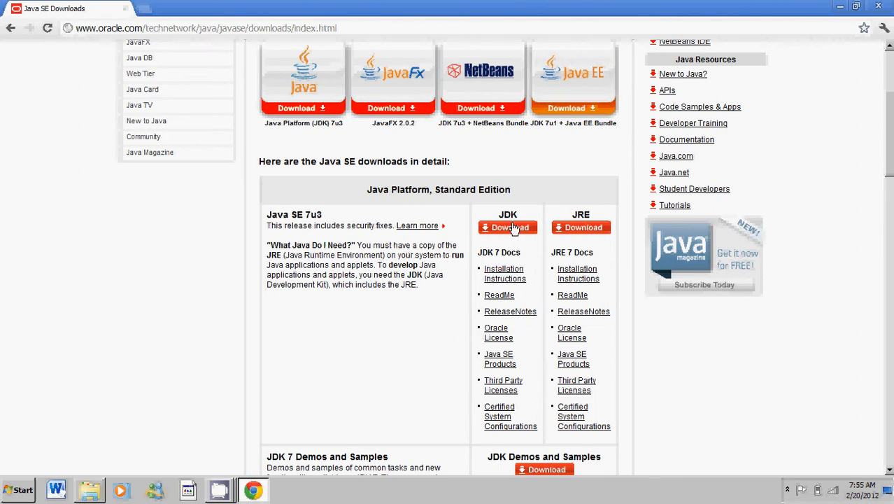
mouse_move(576, 273)
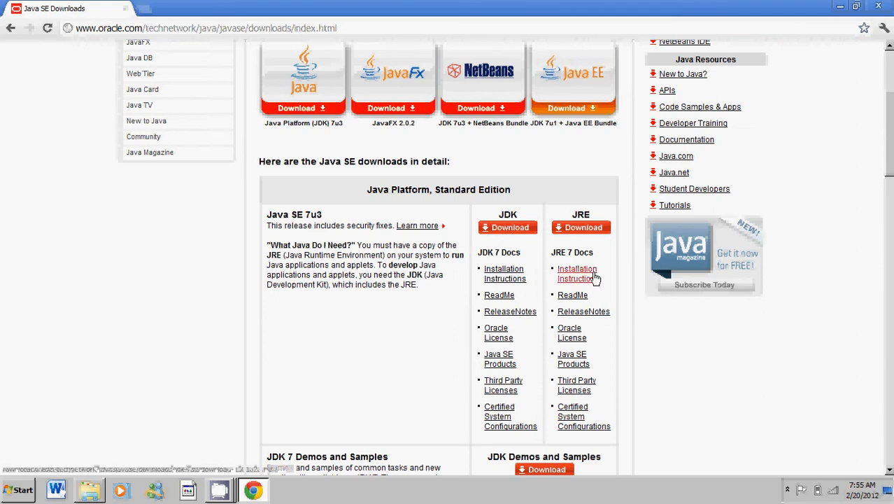
mouse_move(601, 208)
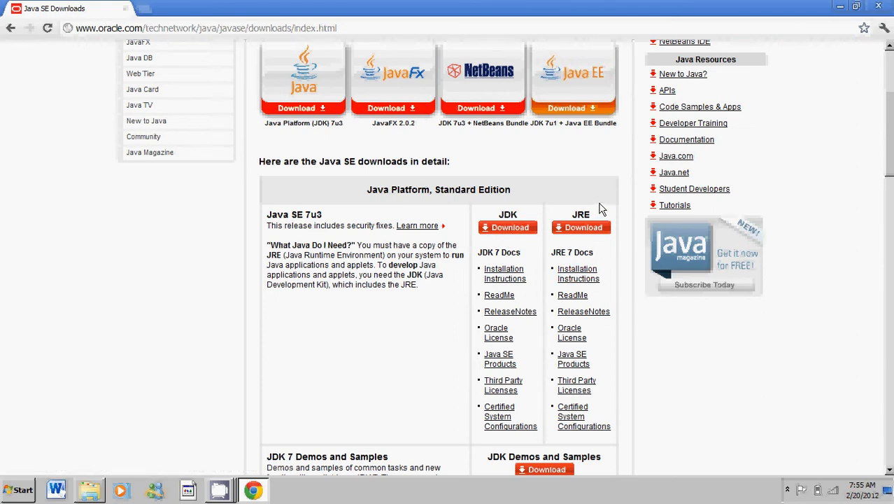
mouse_move(888, 484)
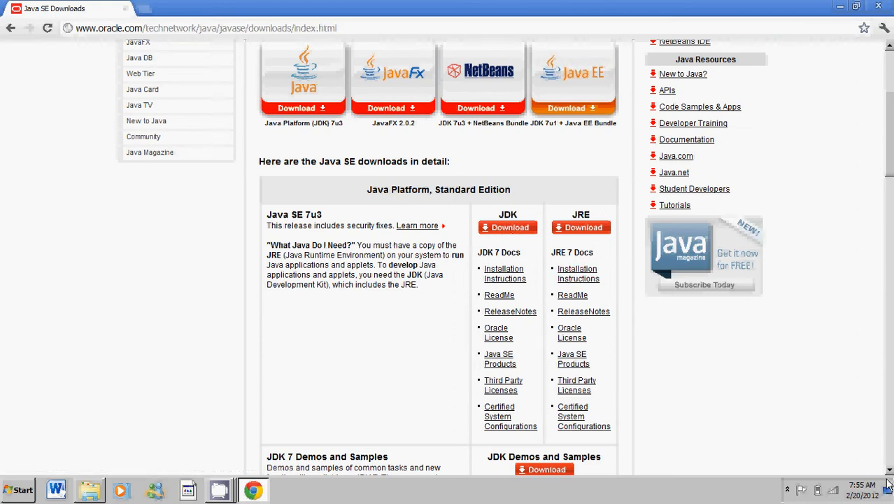
mouse_move(473, 241)
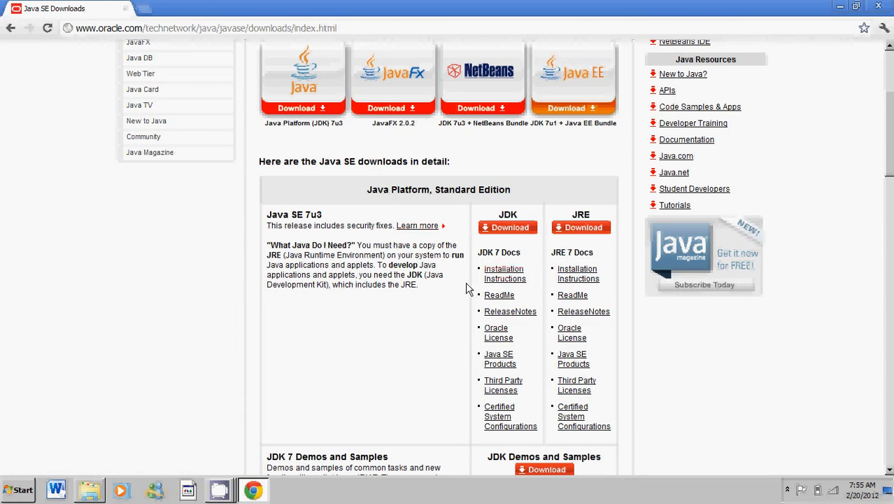
mouse_move(317, 140)
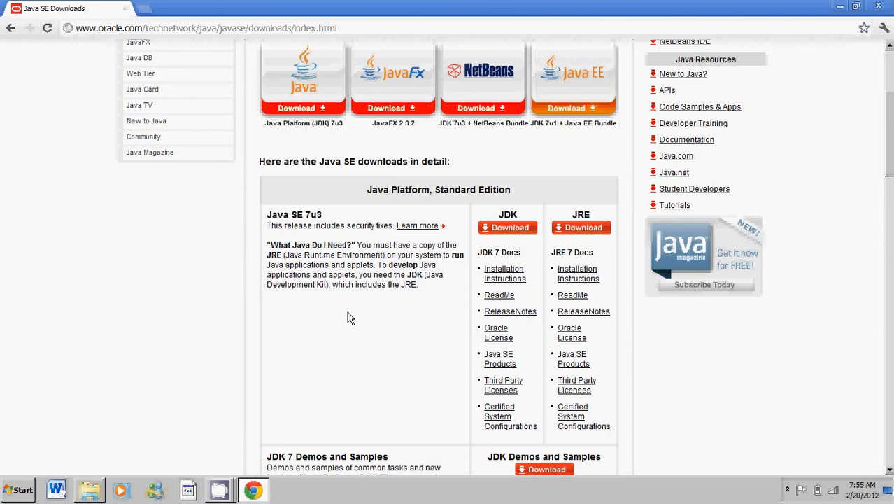
mouse_move(467, 353)
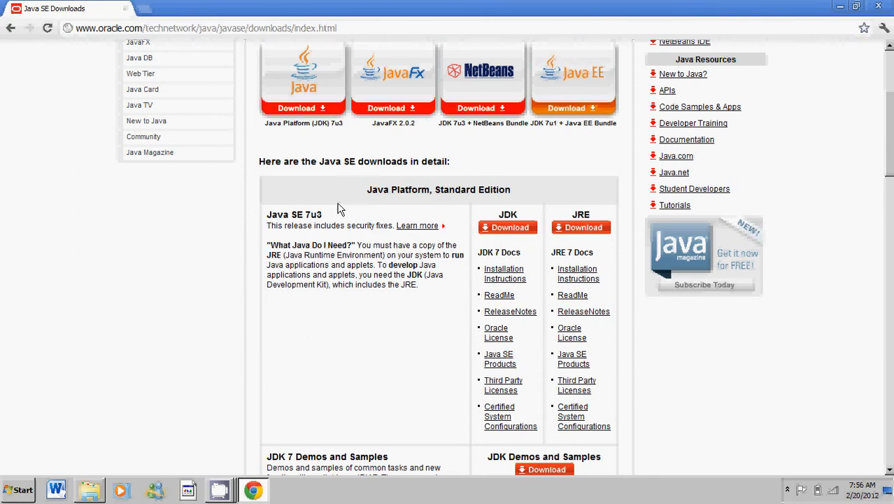
mouse_move(179, 258)
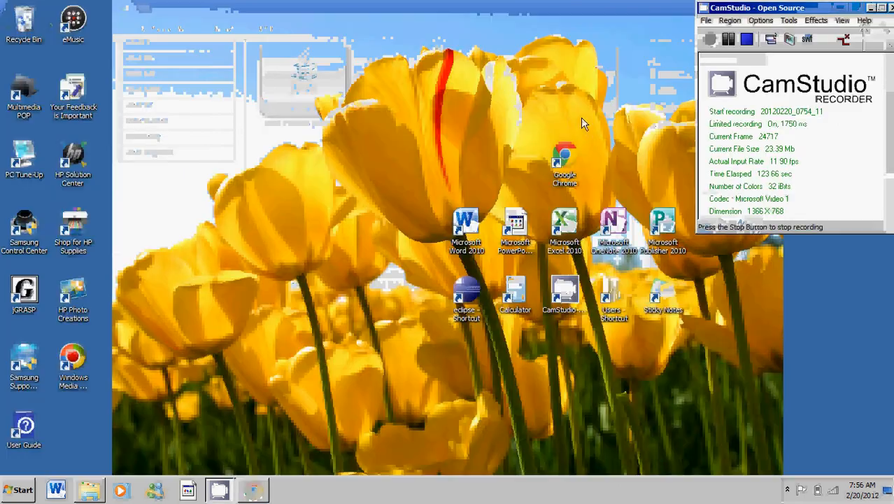
Search the Start menu for cmd to launch Command Prompt.
click(17, 489)
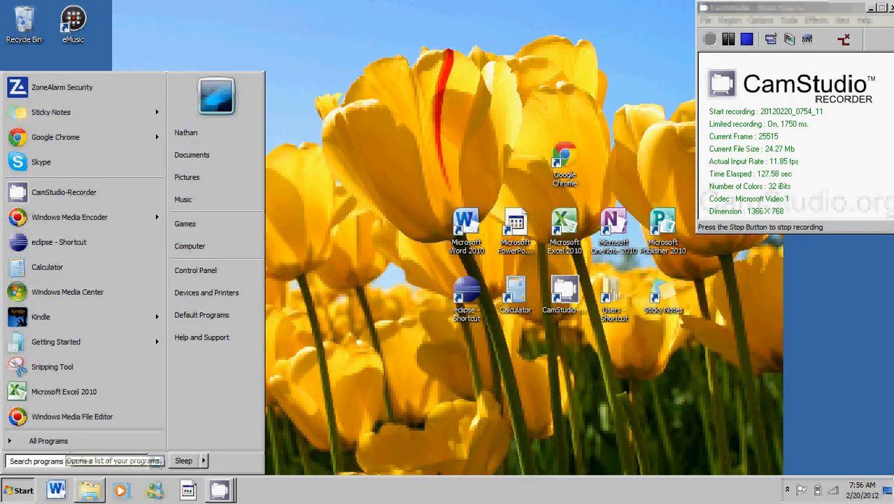
text(c)
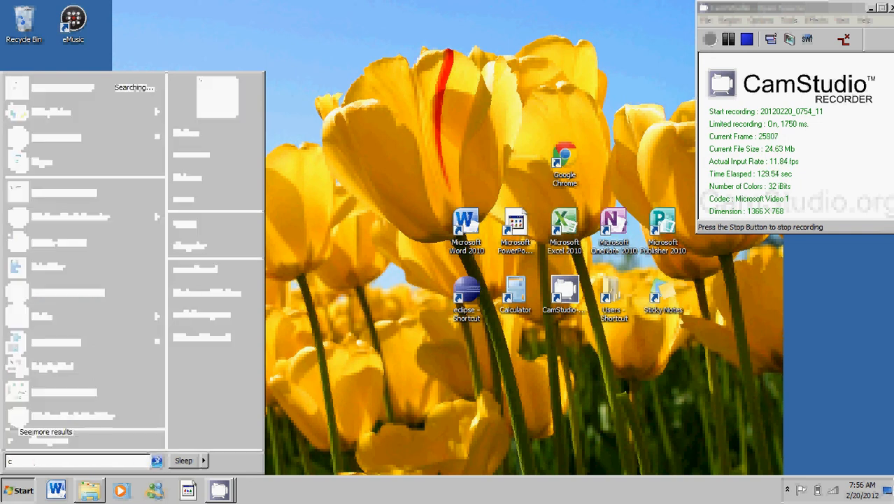
text(md)
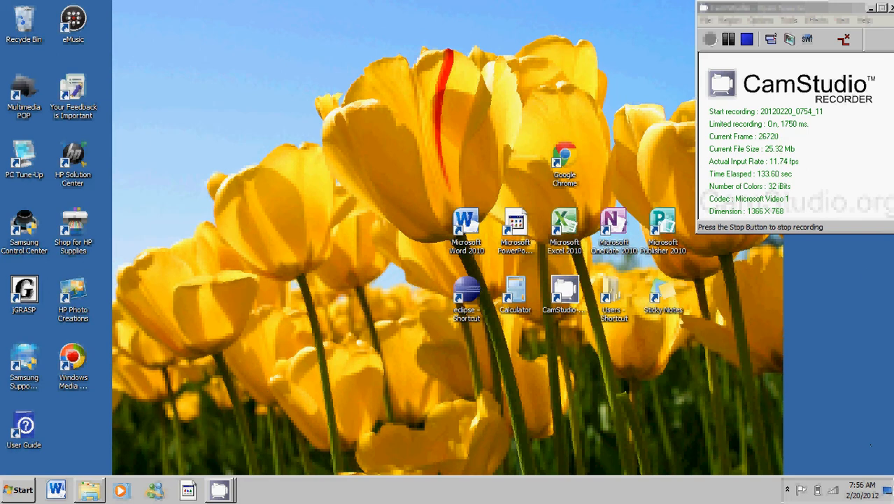
mouse_move(243, 246)
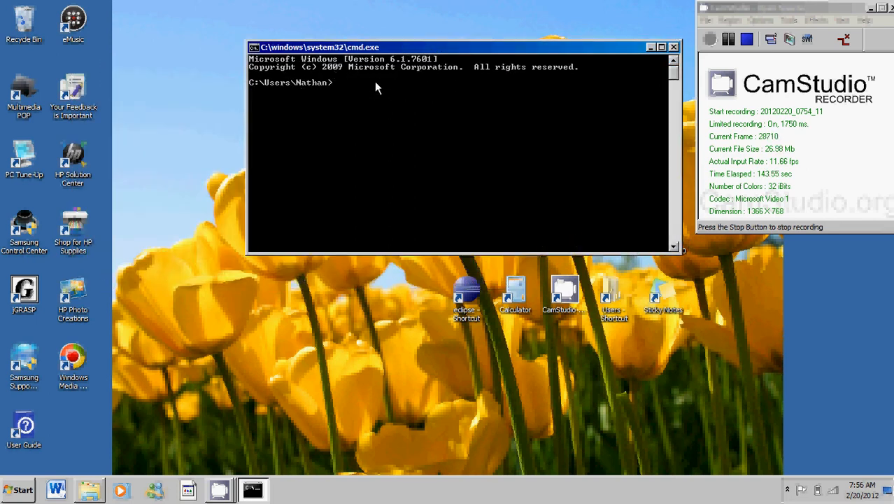
mouse_move(386, 93)
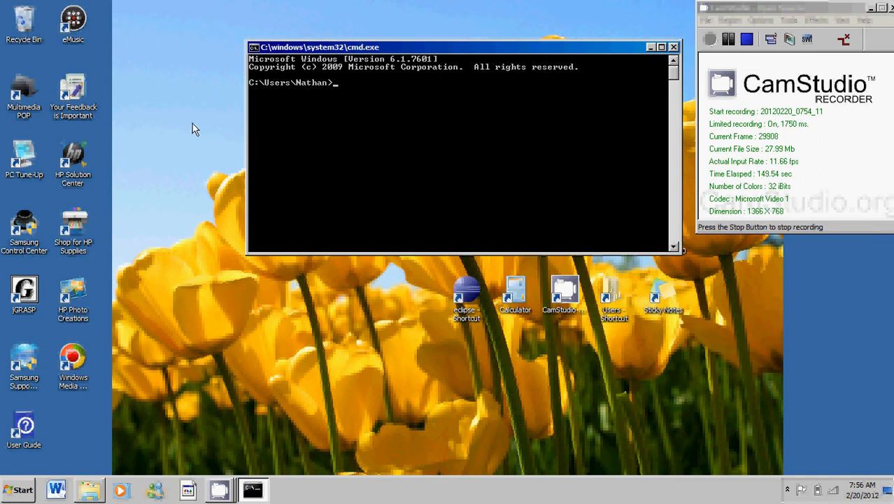
mouse_move(867, 408)
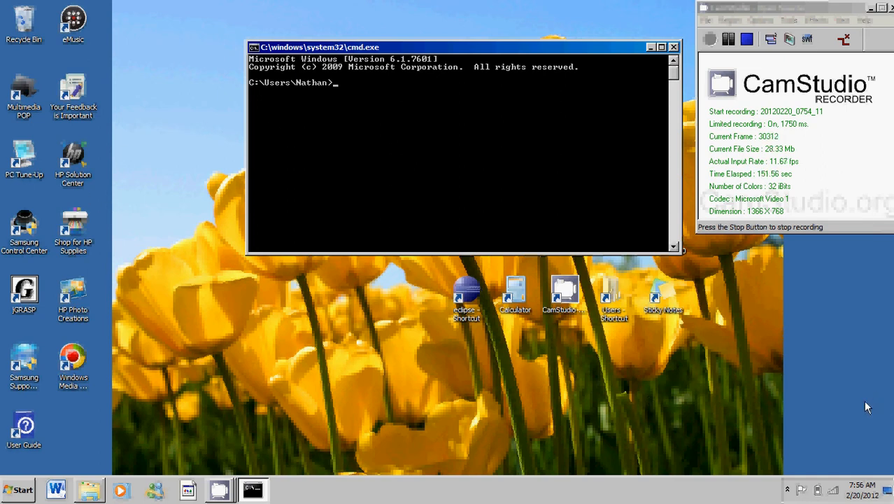
mouse_move(73, 216)
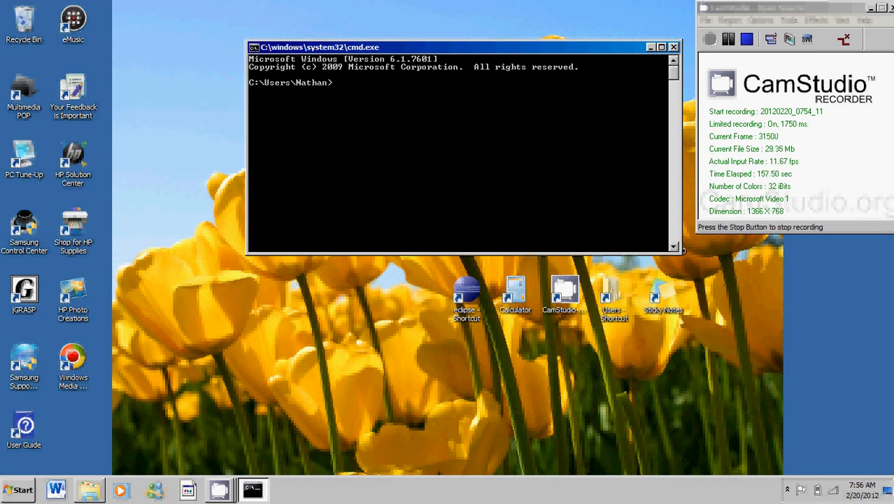
Run javac at the prompt so it prints the compiler usage and options.
text(ja)
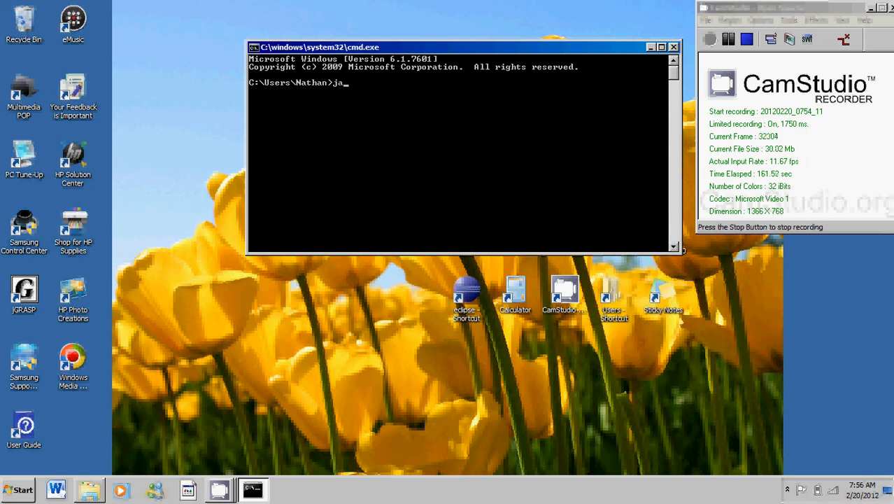
text(vac)
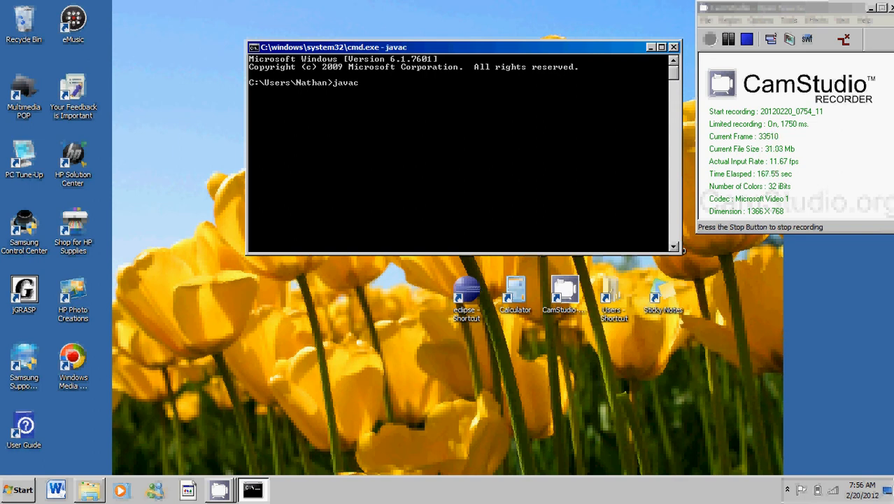
key(Return)
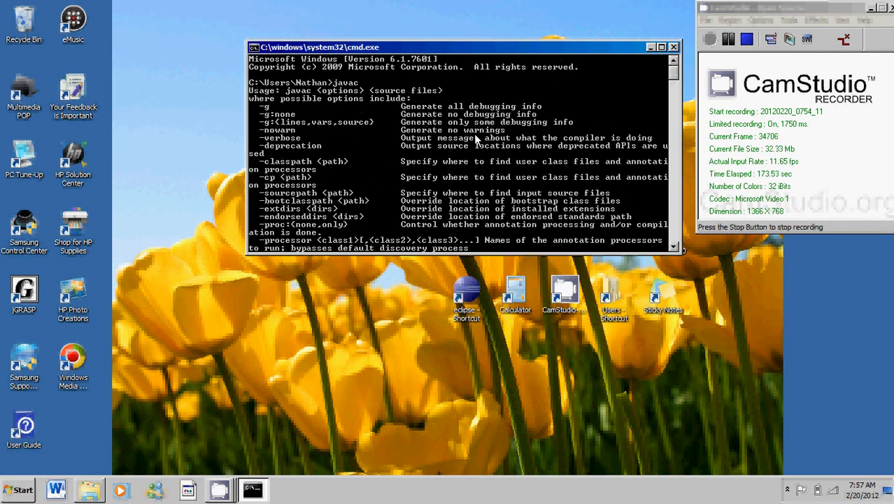
mouse_move(383, 125)
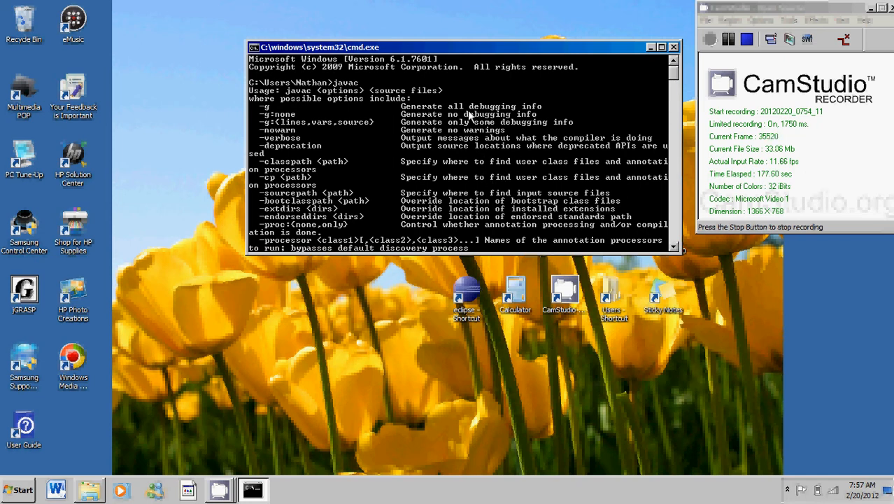
mouse_move(450, 174)
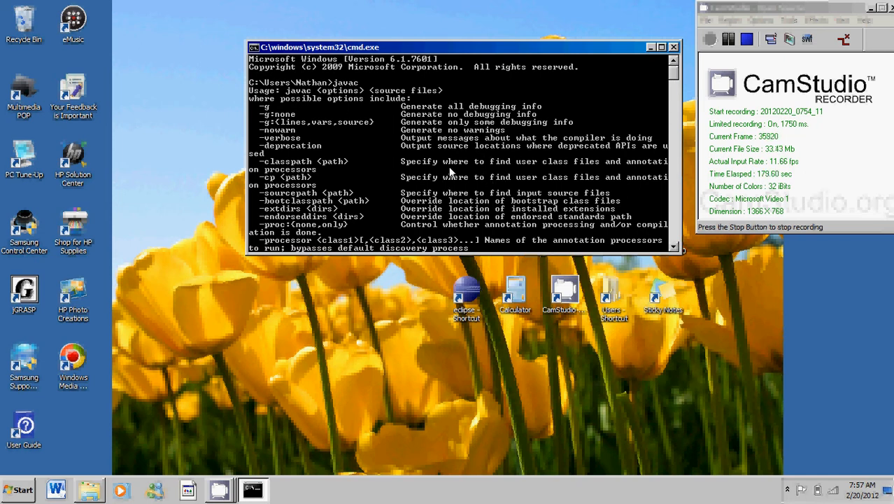
mouse_move(269, 117)
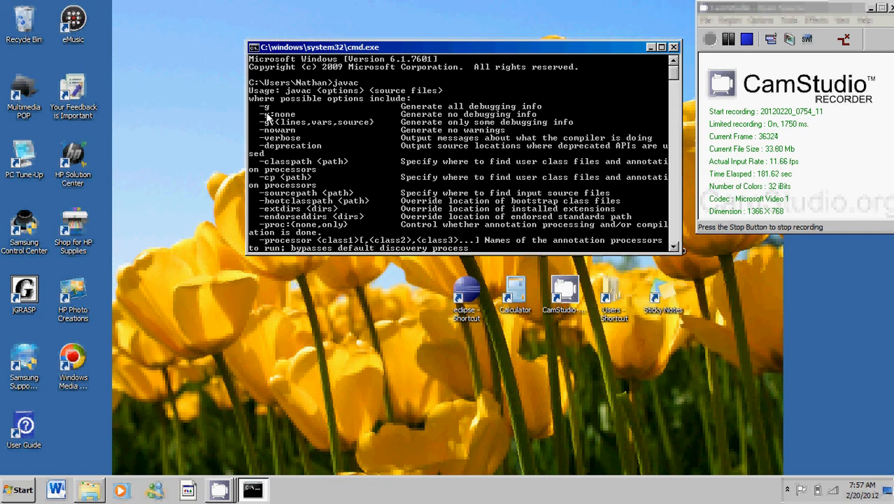
mouse_move(315, 142)
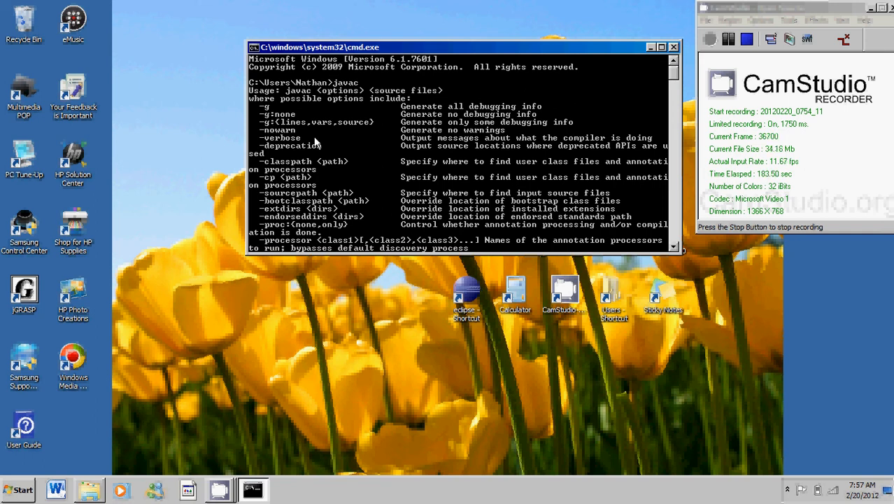
mouse_move(441, 170)
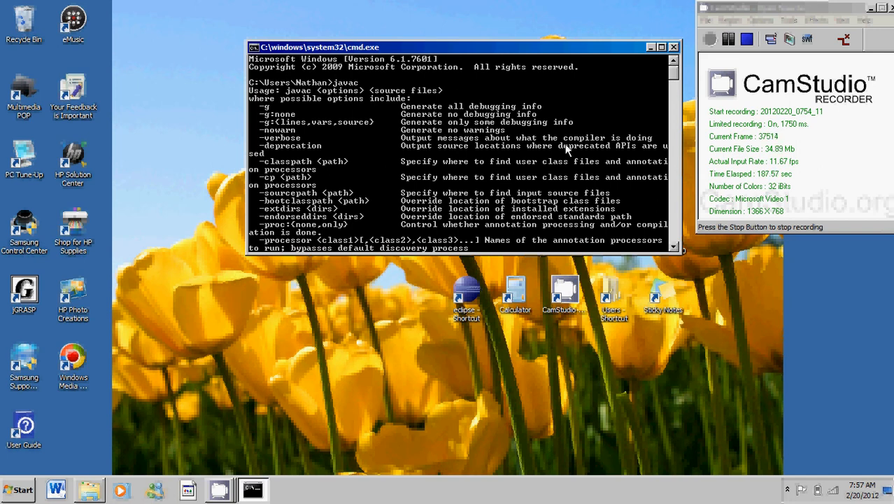
mouse_move(475, 124)
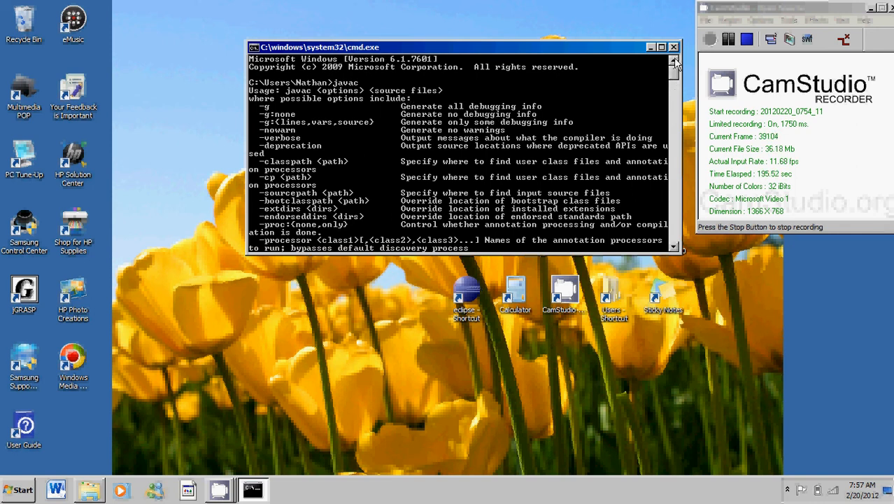
Put the command window away and open Local Disk (C:) from Computer.
click(649, 48)
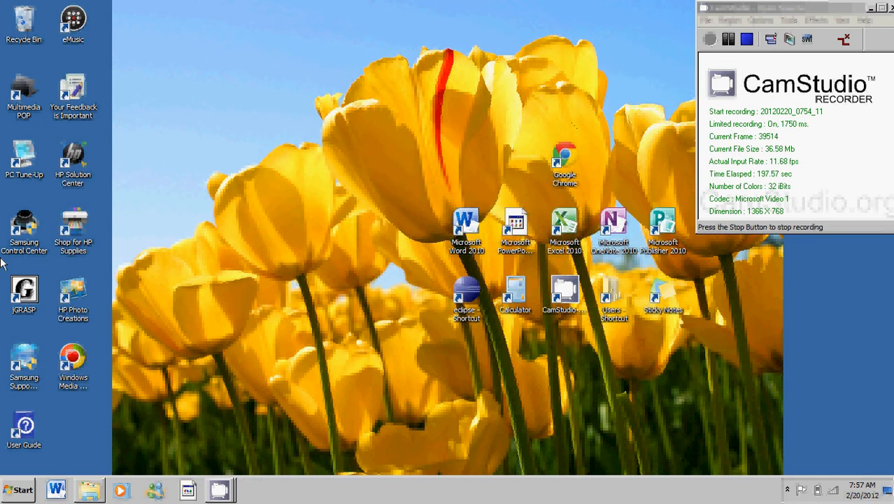
click(17, 489)
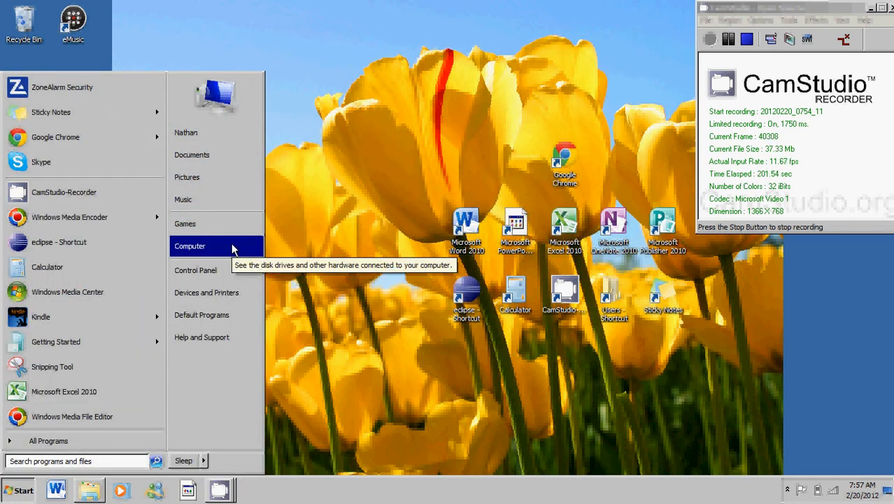
click(191, 246)
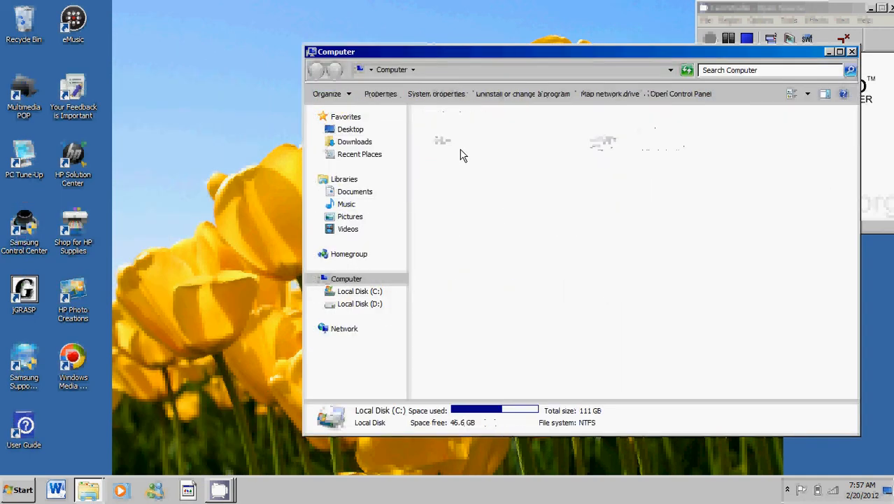
double_click(359, 291)
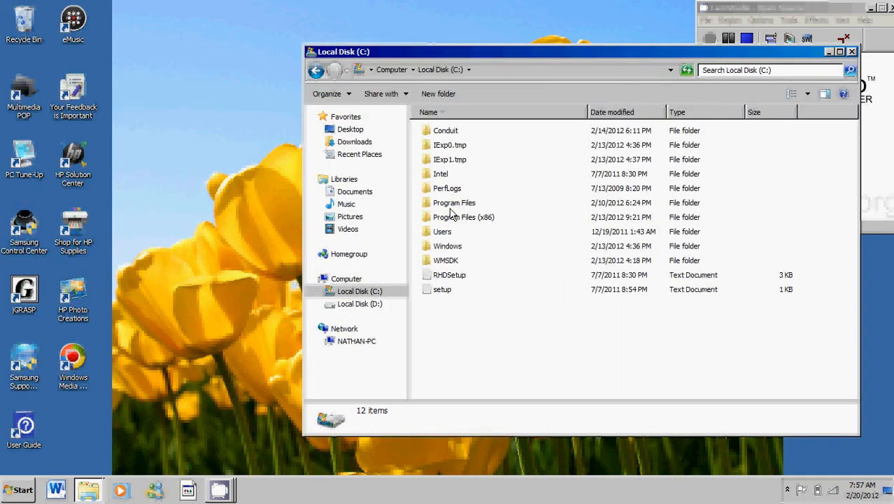
Navigate into Program Files\Java\jdk1.7.0_02 to see its contents.
click(453, 202)
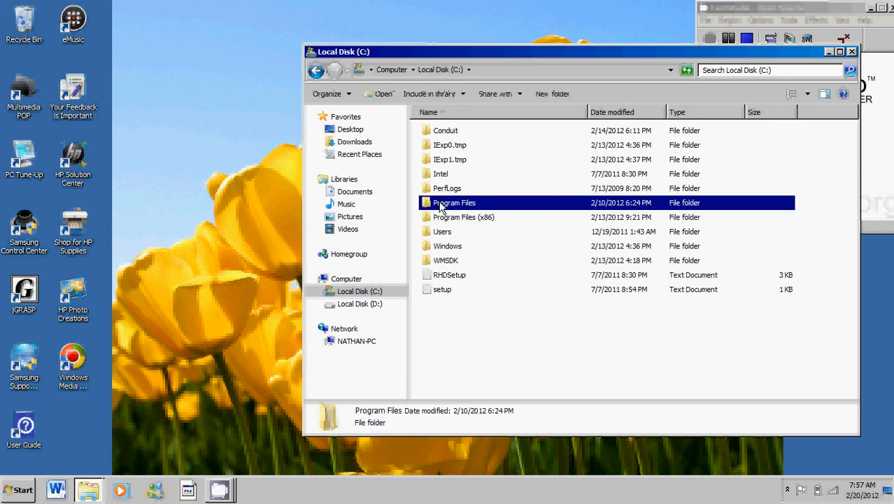
double_click(453, 201)
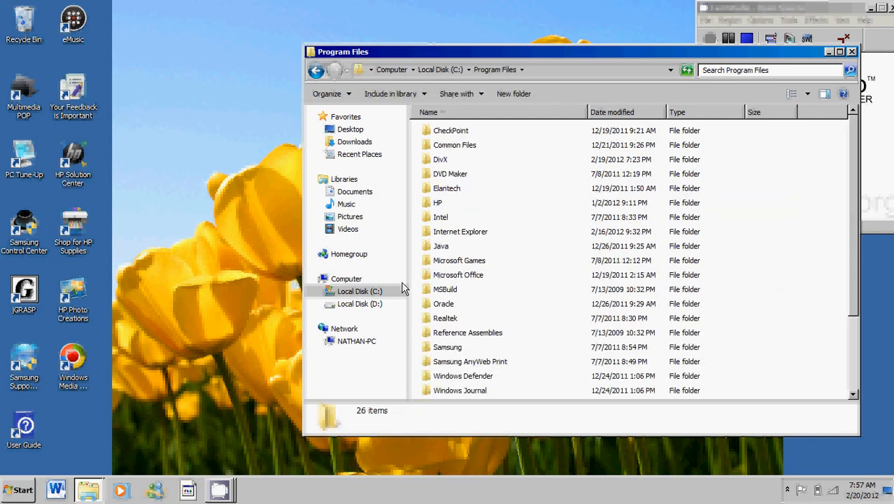
mouse_move(440, 249)
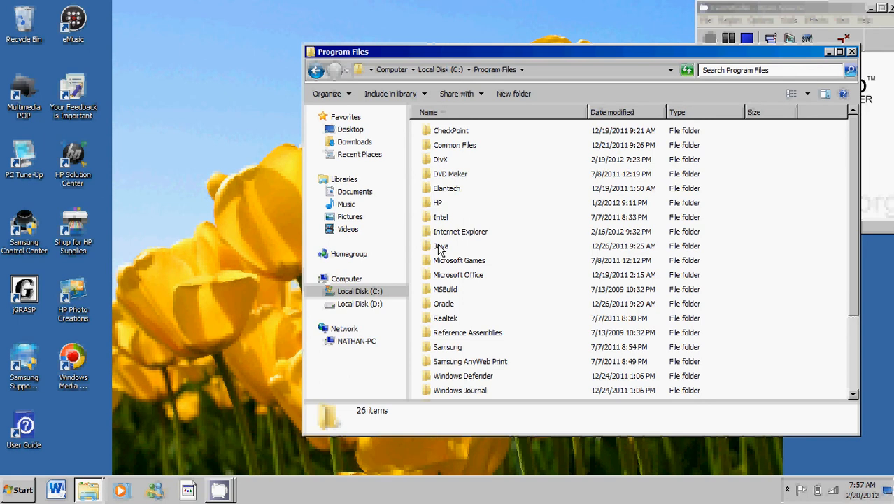
double_click(439, 247)
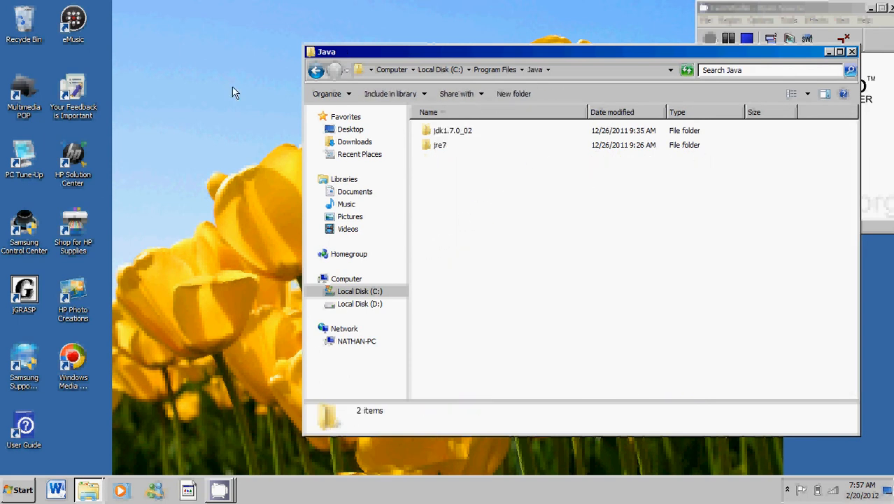
mouse_move(448, 137)
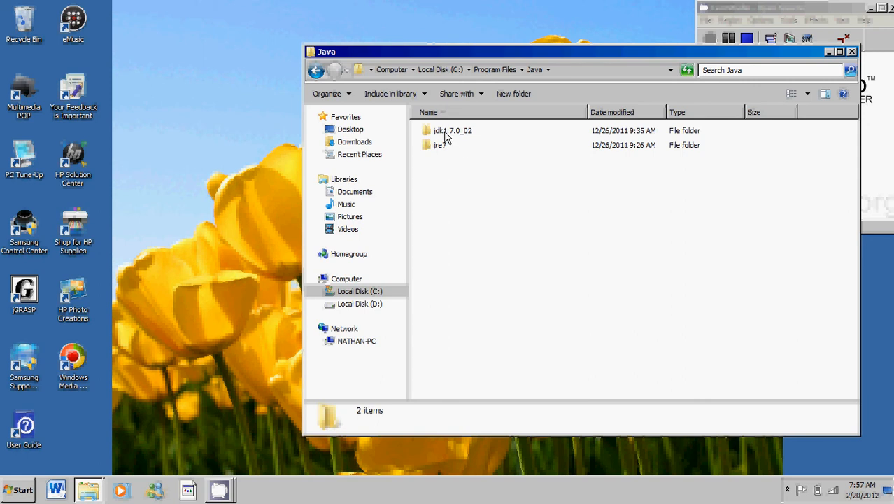
mouse_move(471, 144)
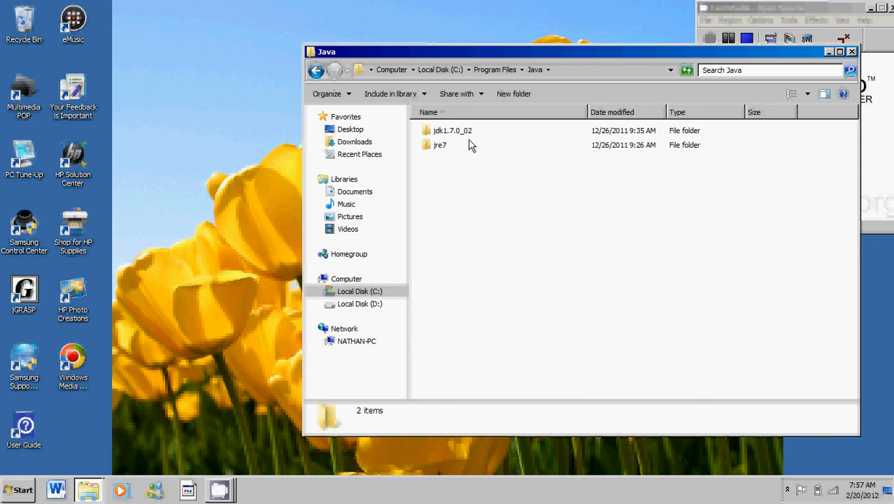
double_click(451, 130)
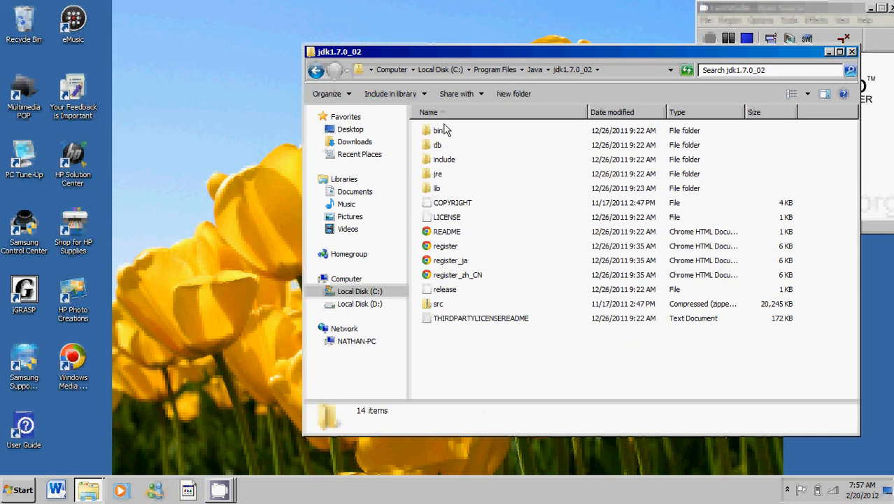
mouse_move(435, 137)
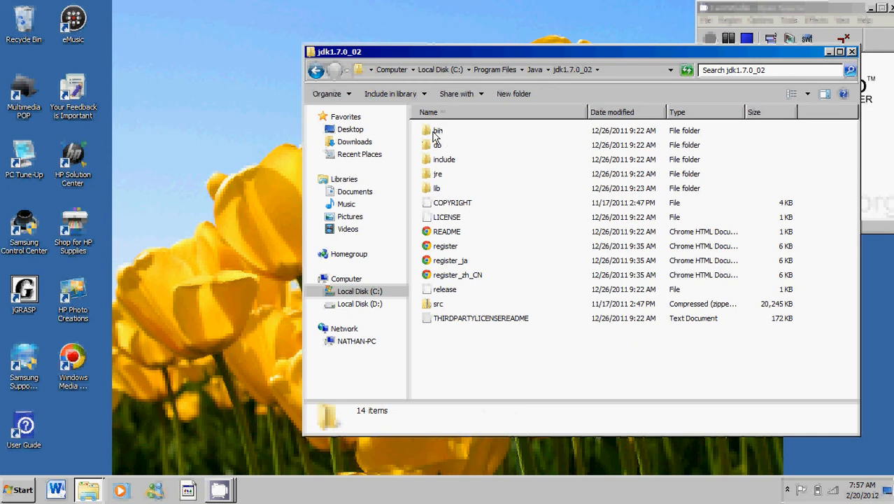
Open the JDK bin folder, look through its tools and bring up appletviewer's context menu.
double_click(437, 132)
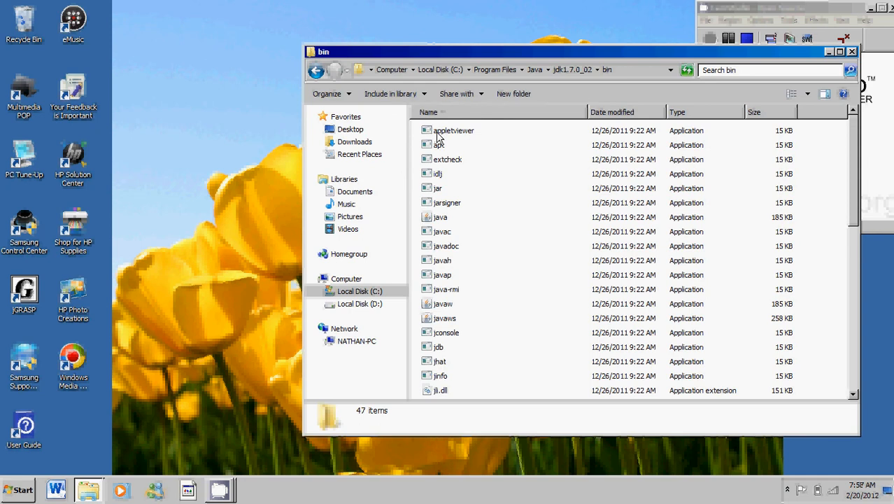
scroll(down, 3)
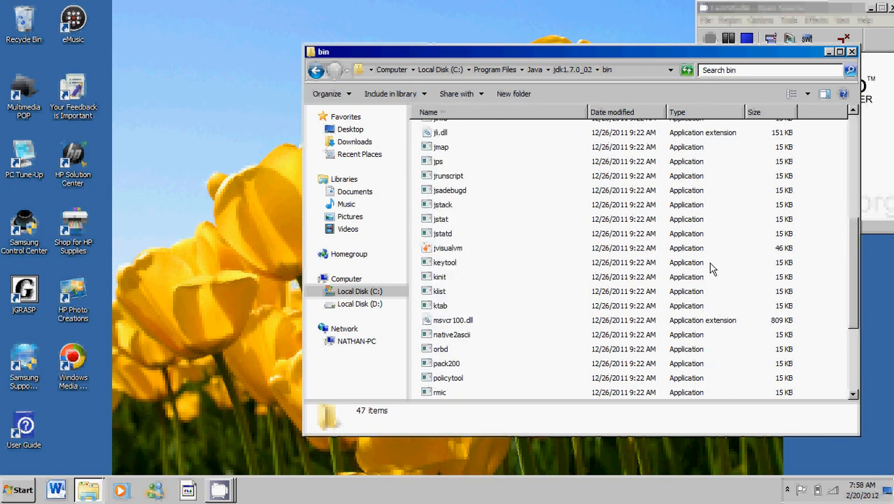
scroll(up, 3)
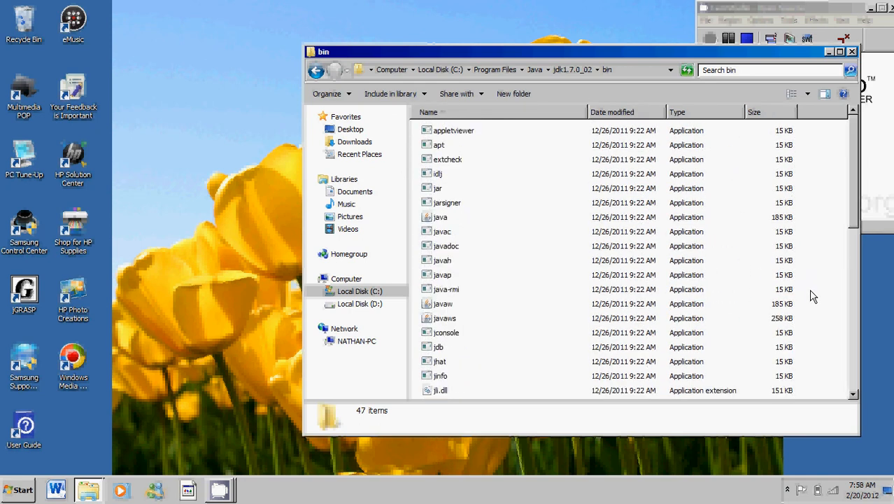
mouse_move(454, 131)
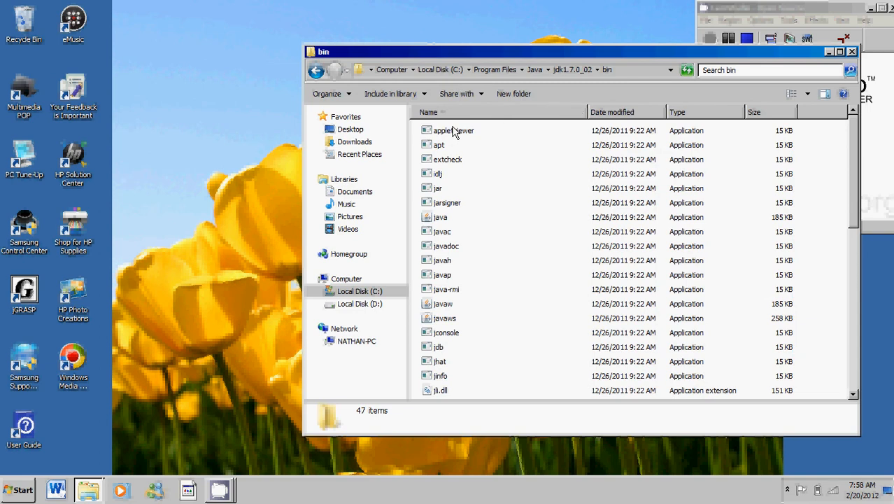
click(453, 130)
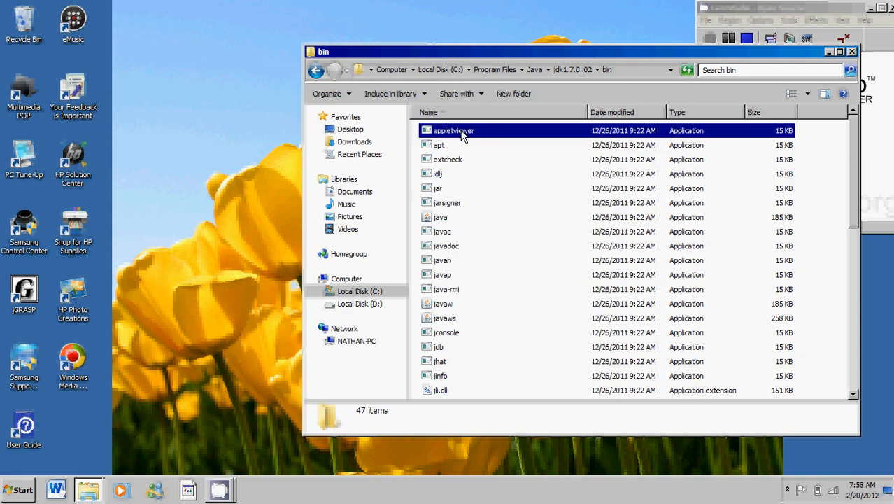
right_click(453, 130)
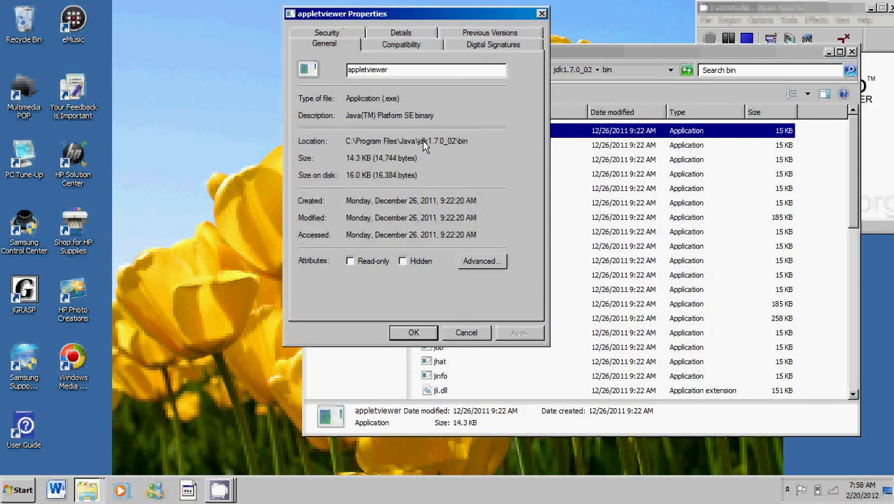
mouse_move(453, 143)
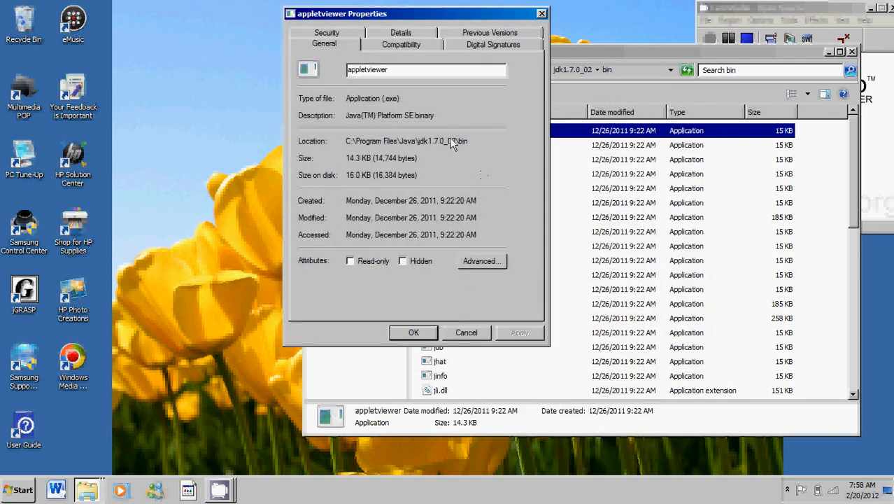
mouse_move(420, 140)
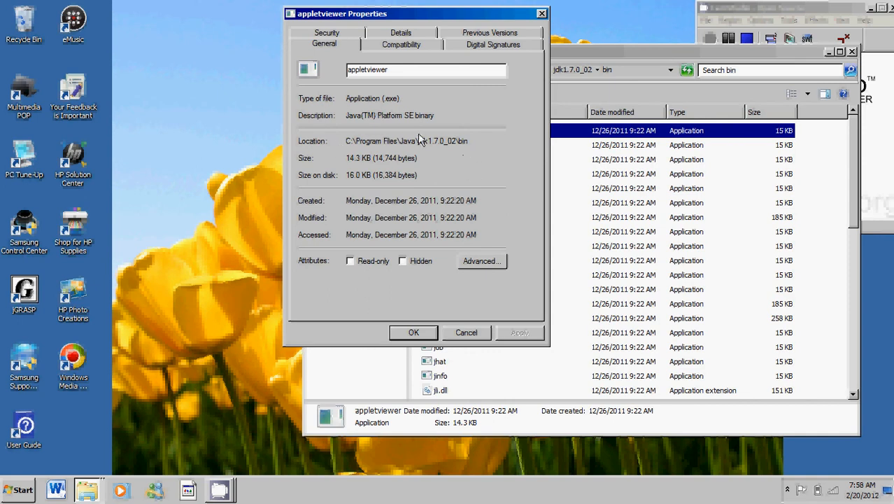
mouse_move(472, 154)
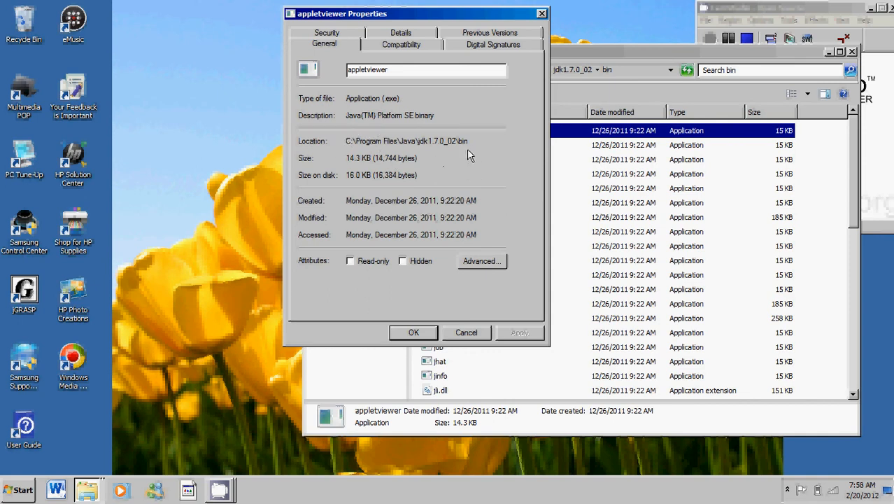
Copy the Location C:\Program Files\Java\jdk1.7.0_02\bin from appletviewer's properties and close them.
double_click(406, 140)
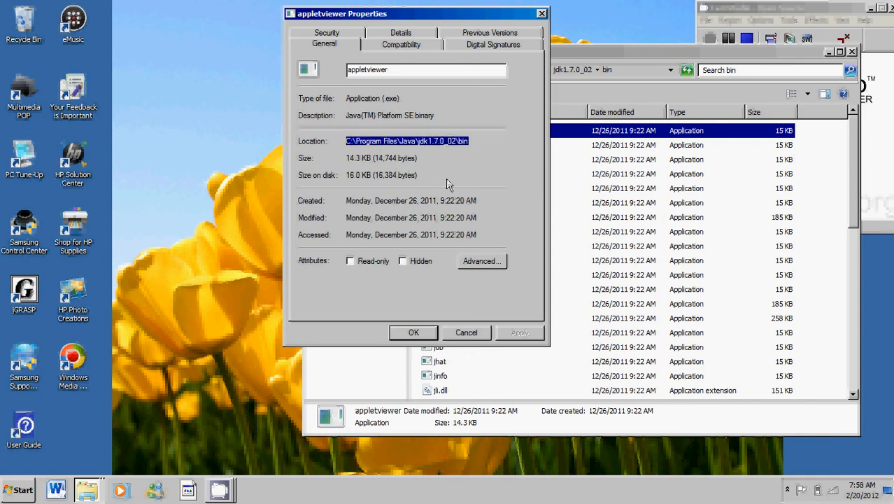
mouse_move(459, 151)
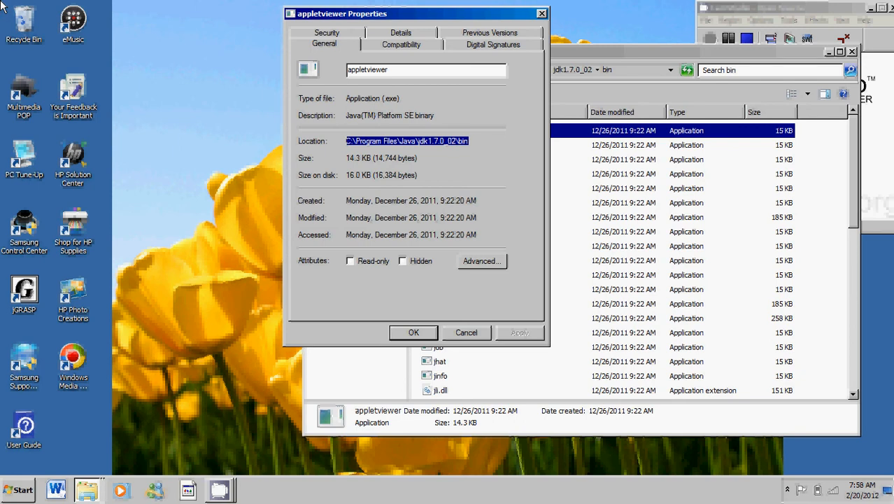
mouse_move(216, 170)
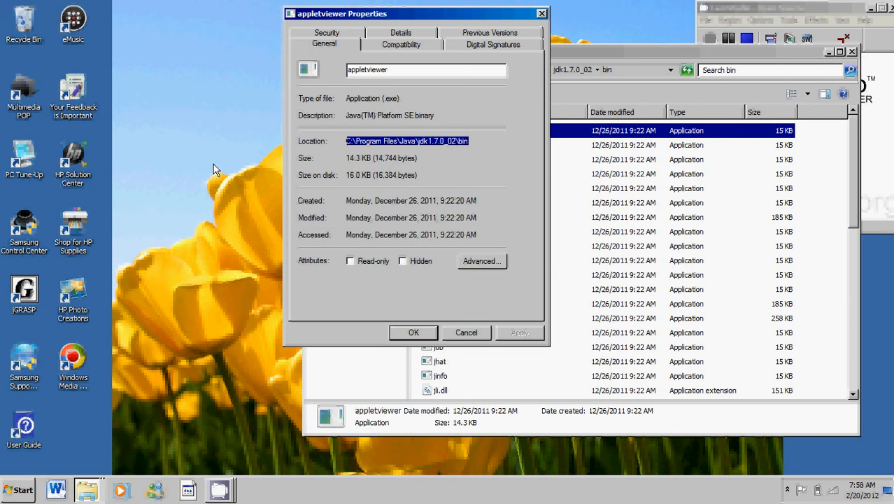
mouse_move(187, 278)
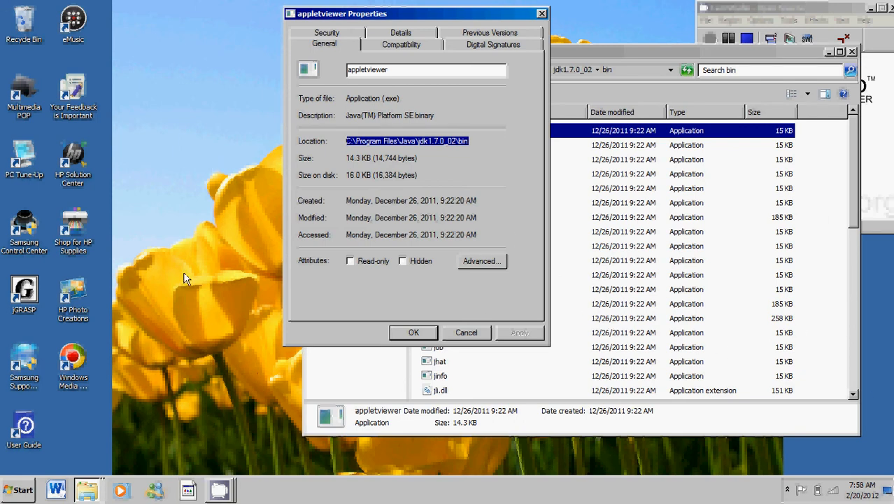
mouse_move(509, 223)
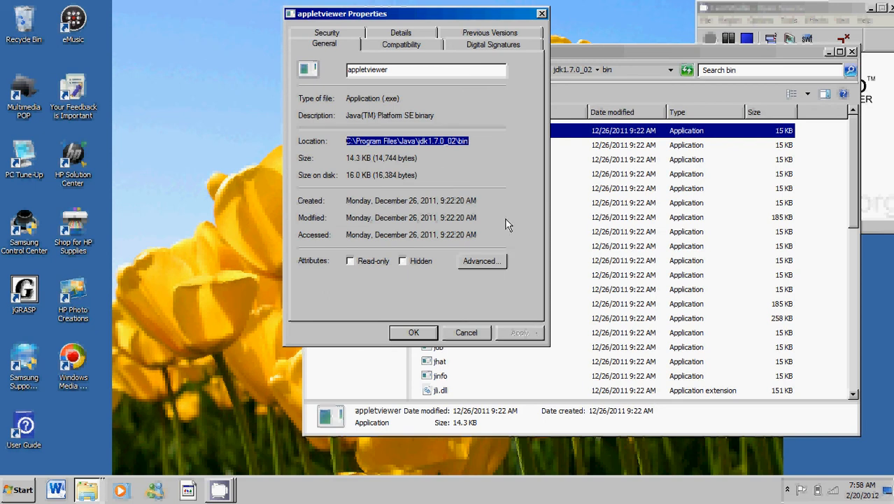
mouse_move(469, 154)
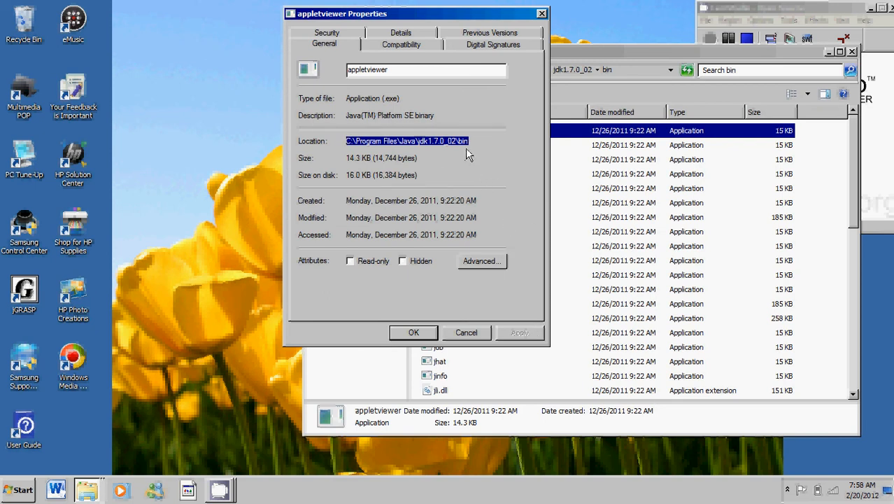
right_click(407, 140)
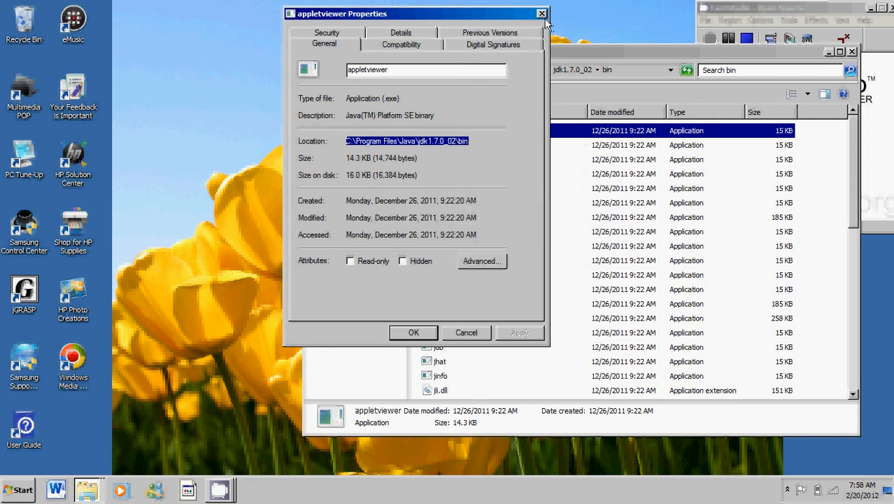
click(540, 14)
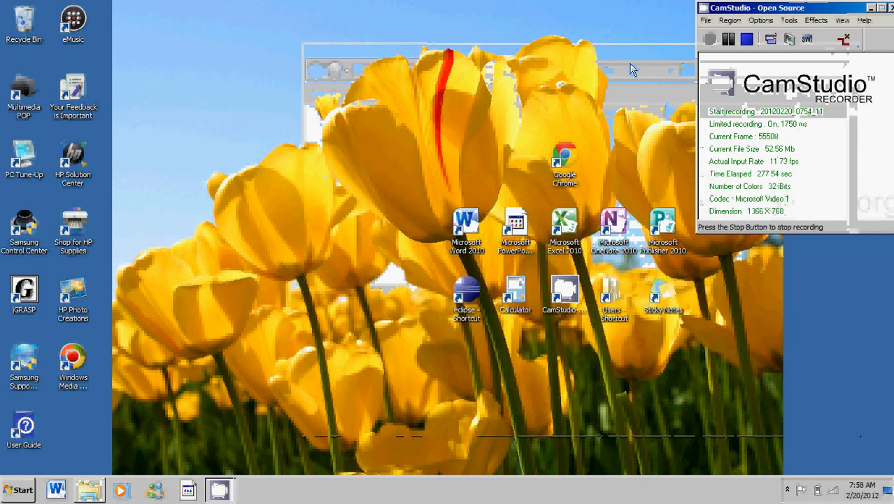
From the Start menu, bring up the Computer entry's shortcut menu to reach its Properties.
click(22, 489)
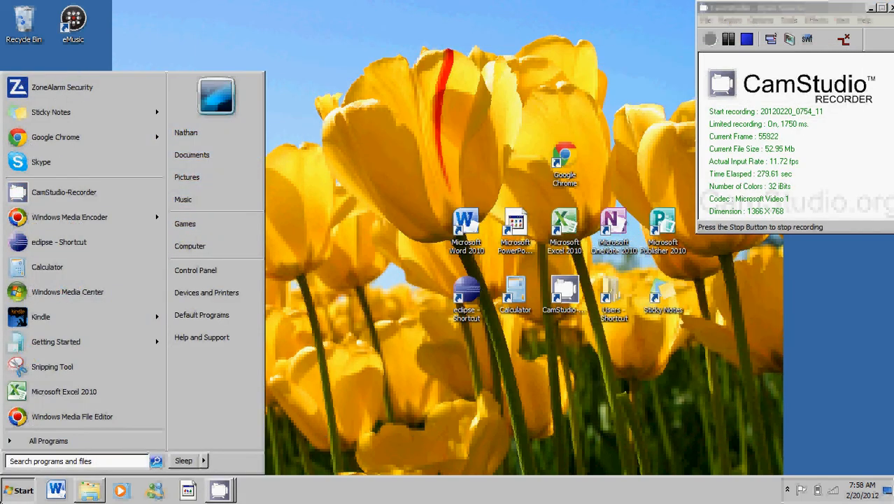
mouse_move(190, 246)
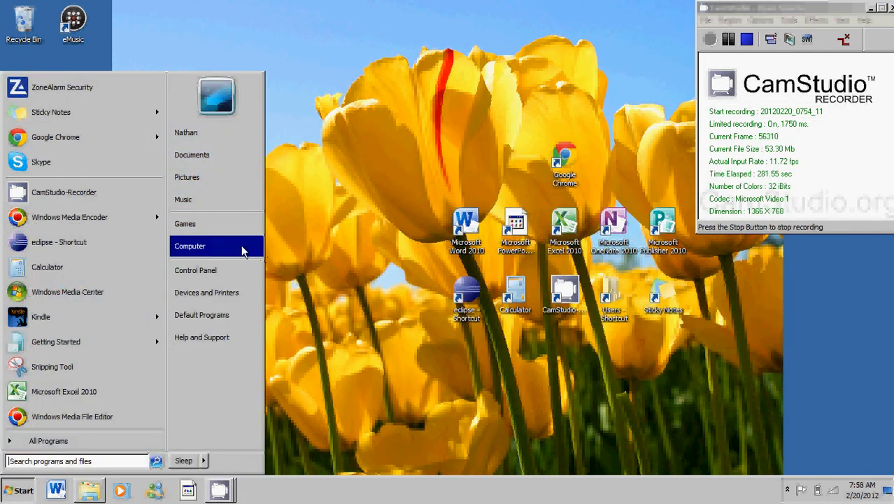
right_click(191, 247)
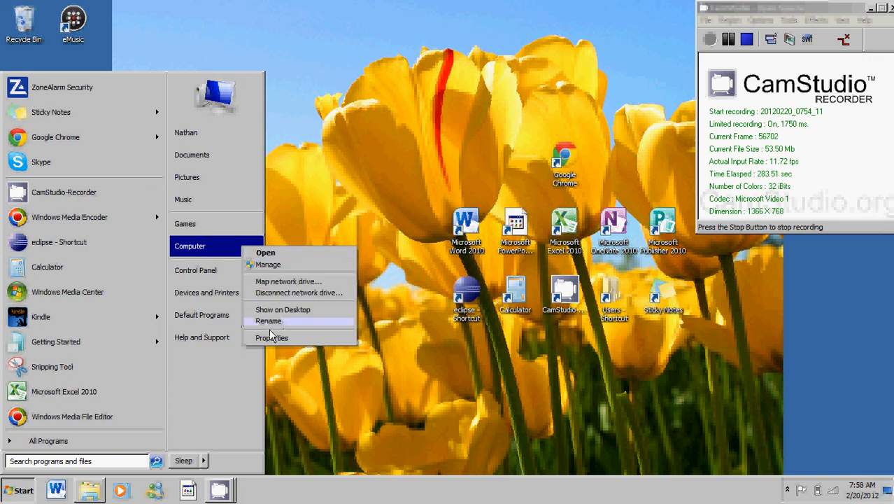
mouse_move(265, 343)
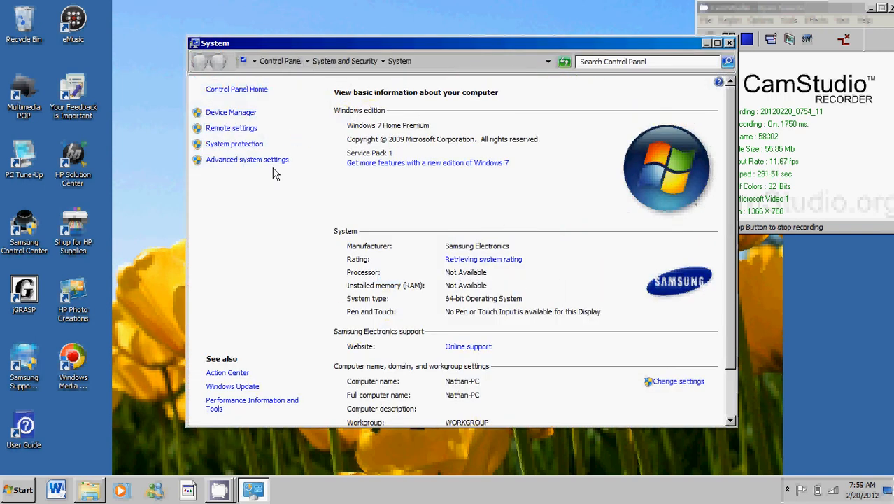
mouse_move(171, 133)
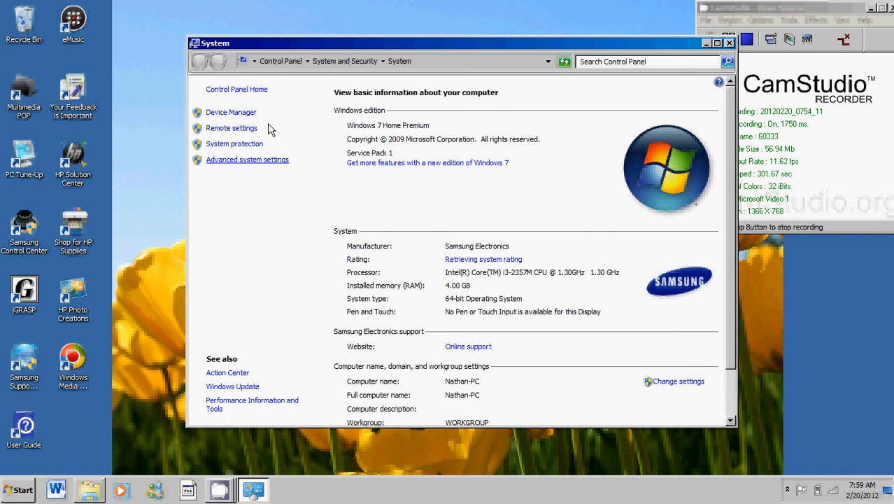
mouse_move(265, 212)
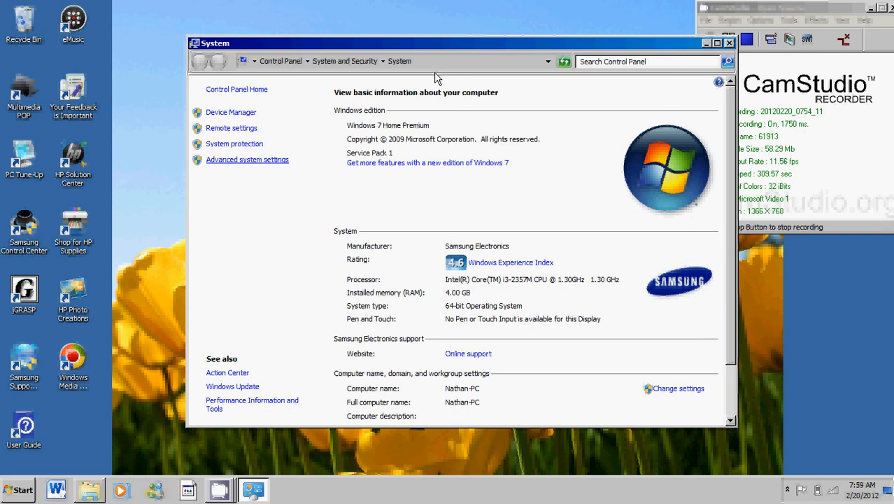
mouse_move(439, 98)
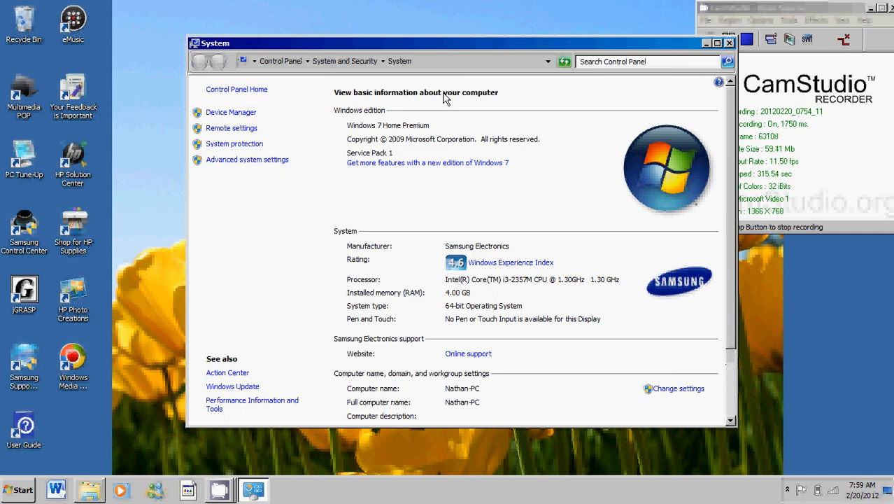
Go to Advanced system settings and bring up the Environment Variables list.
click(246, 160)
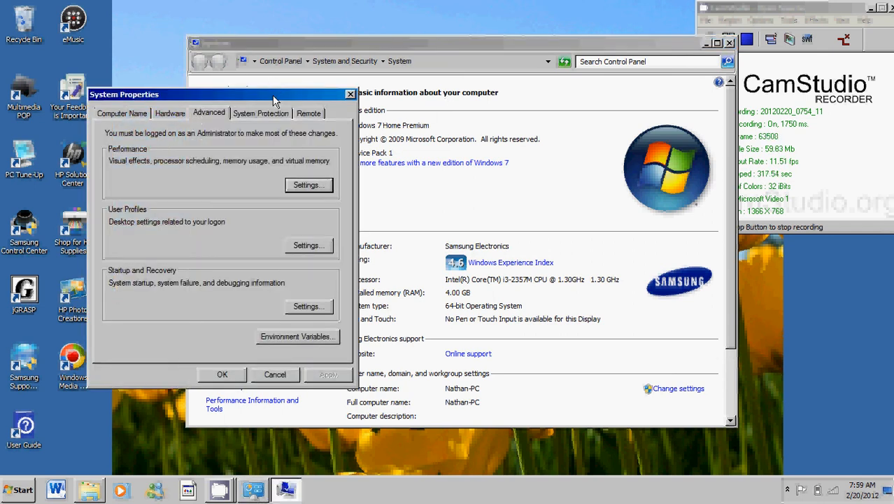
drag(125, 95, 383, 50)
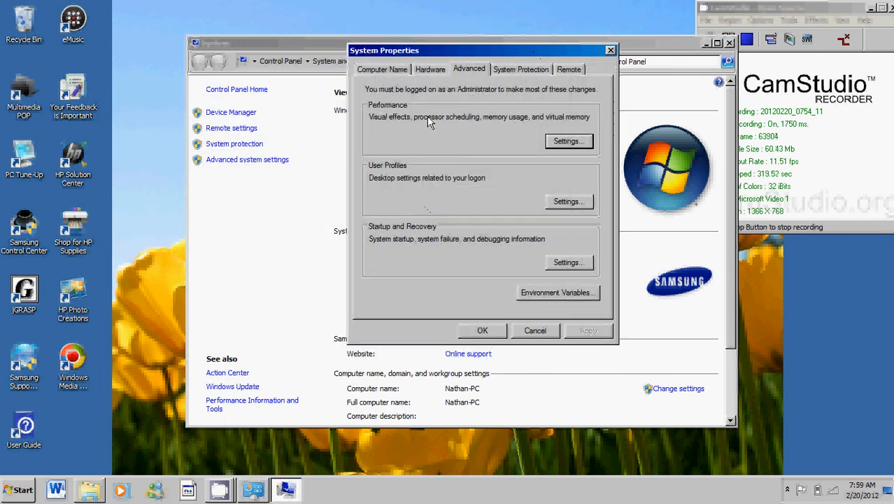
mouse_move(481, 196)
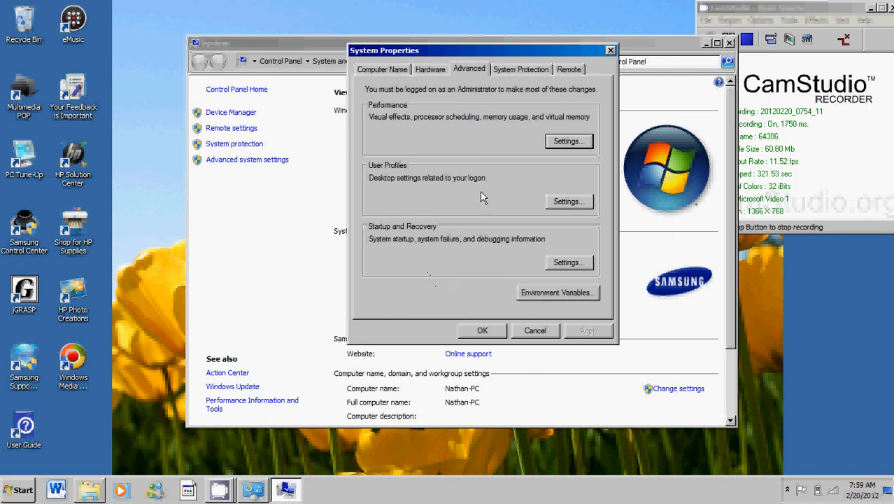
mouse_move(557, 289)
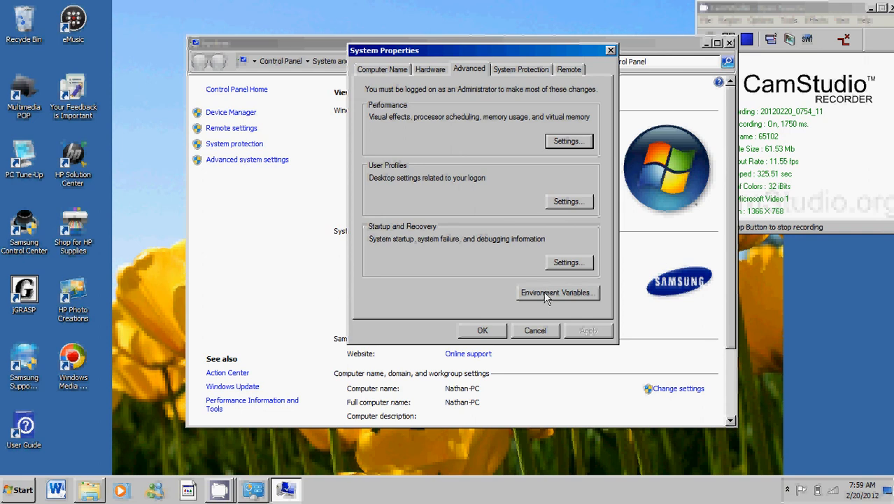
click(557, 292)
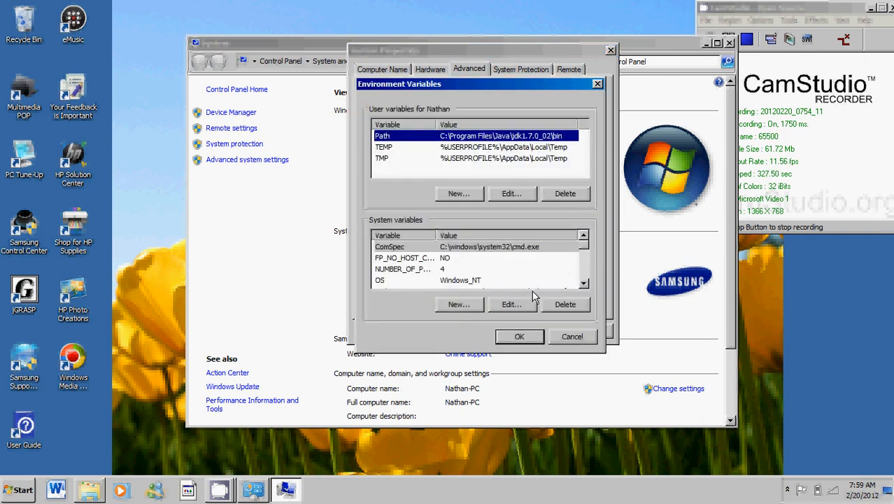
mouse_move(414, 111)
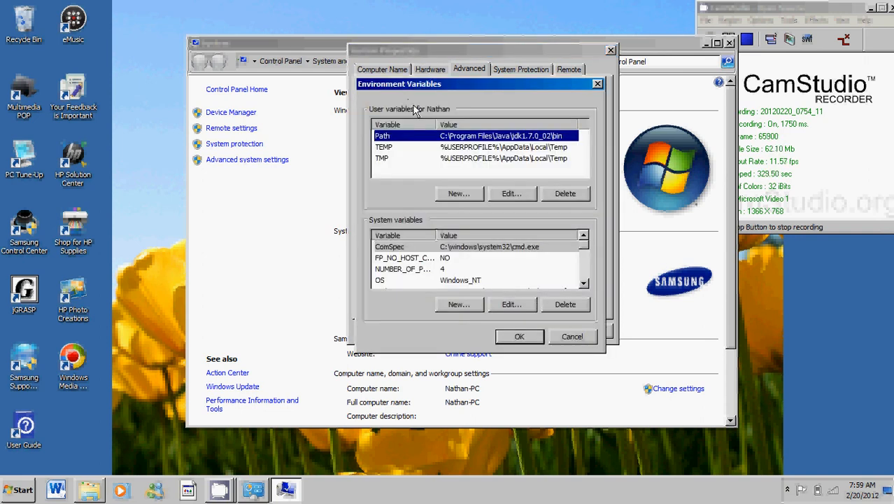
mouse_move(414, 211)
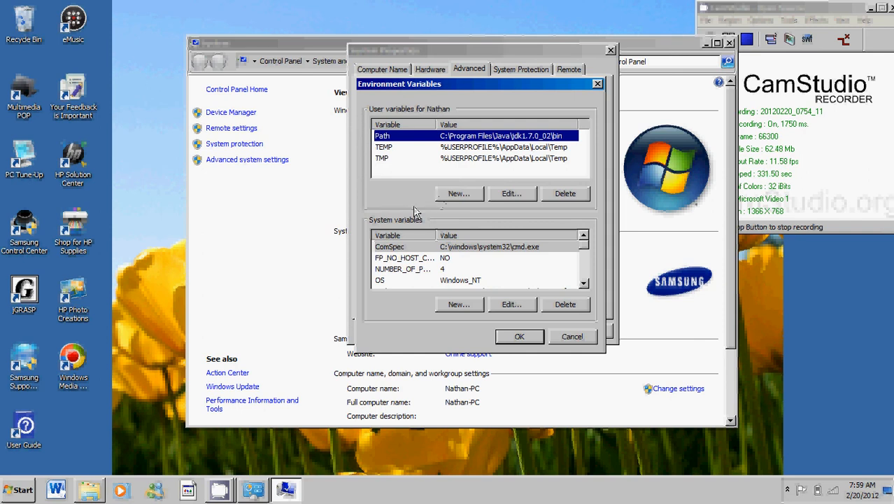
mouse_move(487, 202)
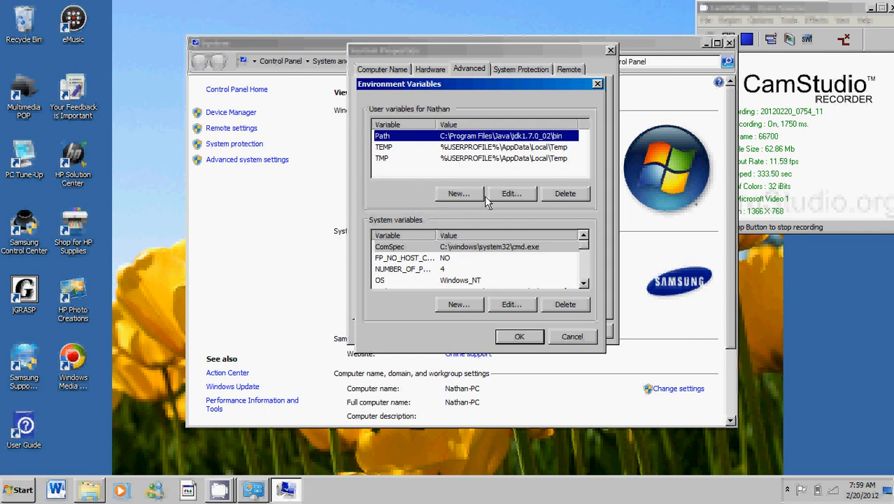
Create a new user variable and name it Path for the JDK bin folder.
click(459, 193)
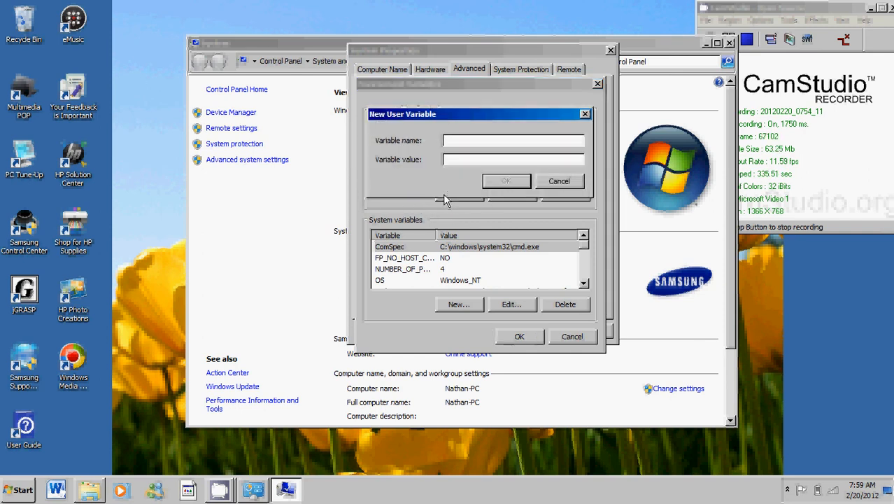
click(512, 139)
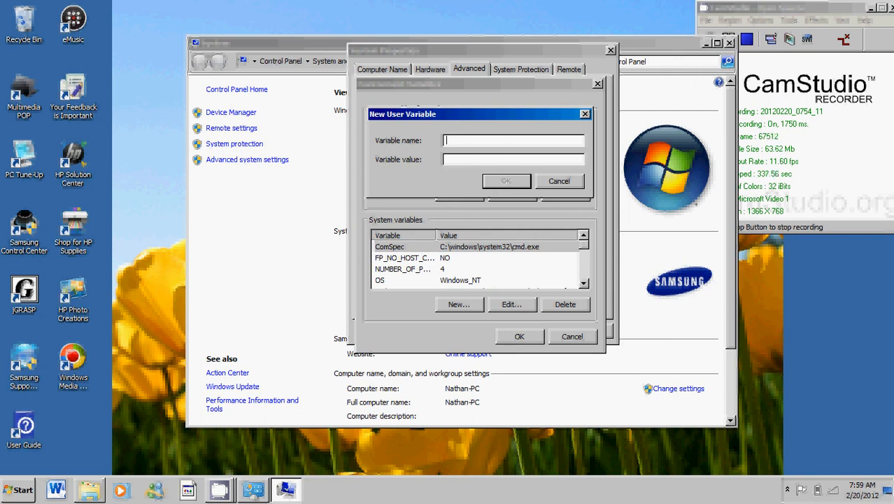
text(P)
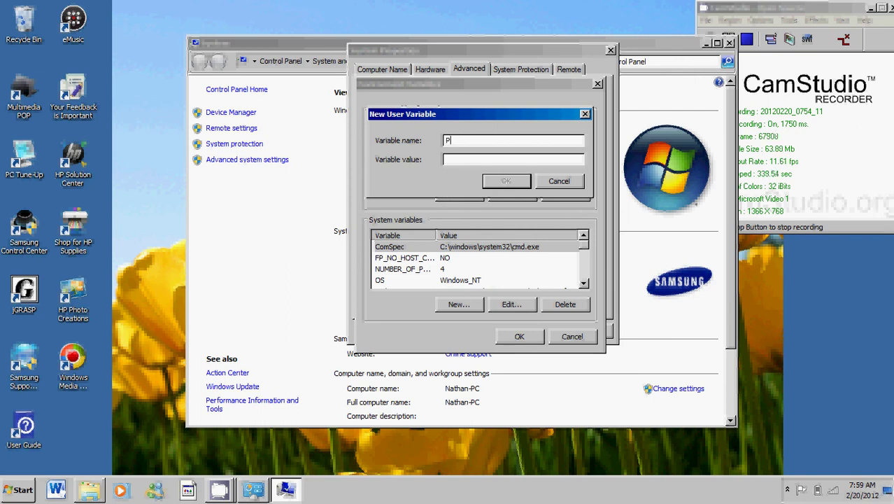
text(ath)
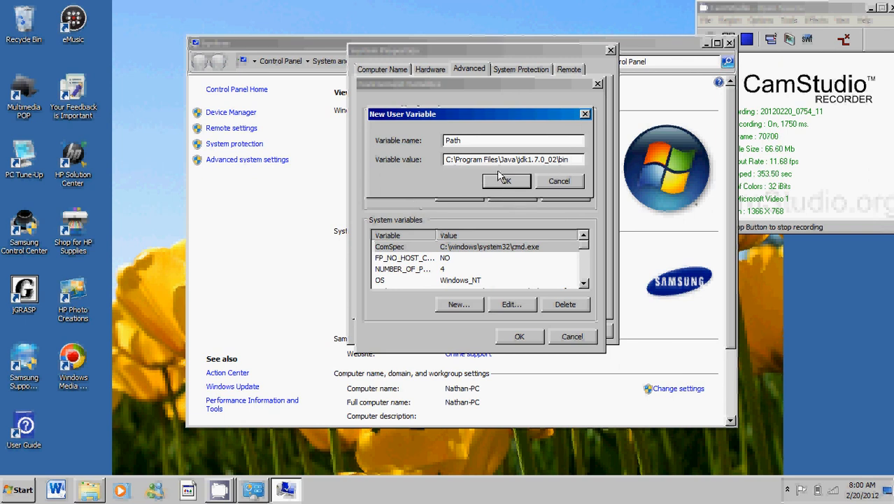
mouse_move(474, 244)
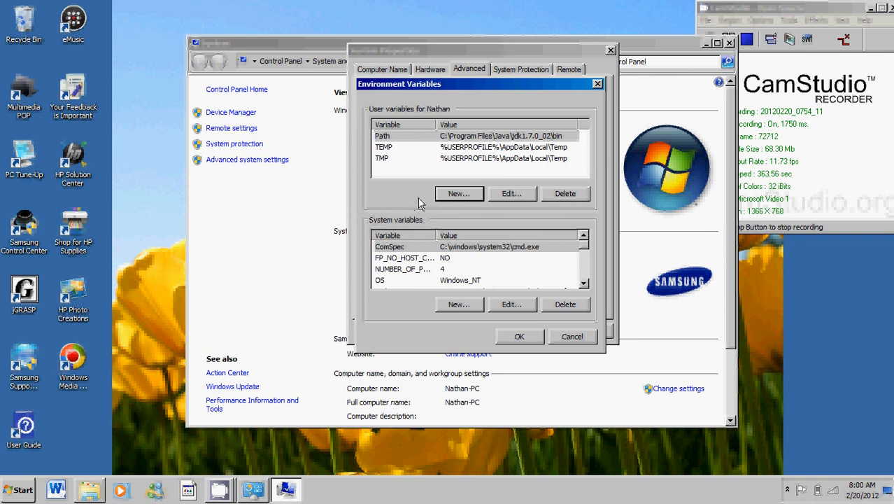
mouse_move(463, 148)
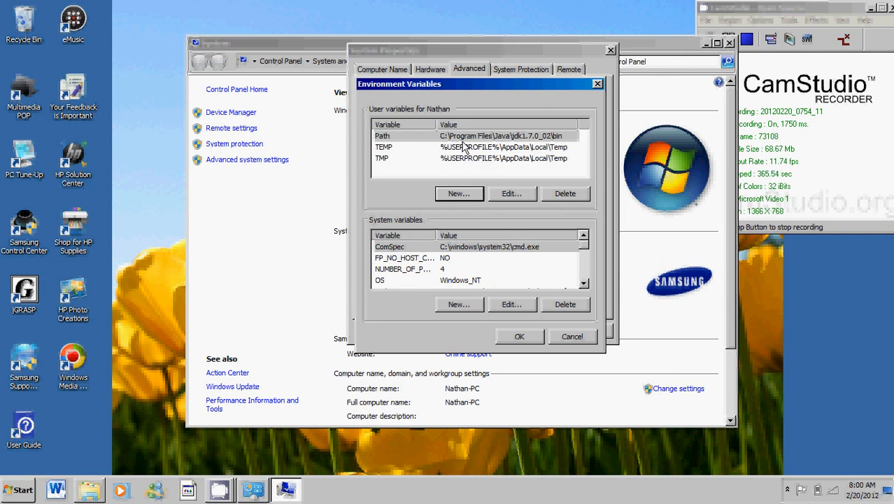
mouse_move(302, 269)
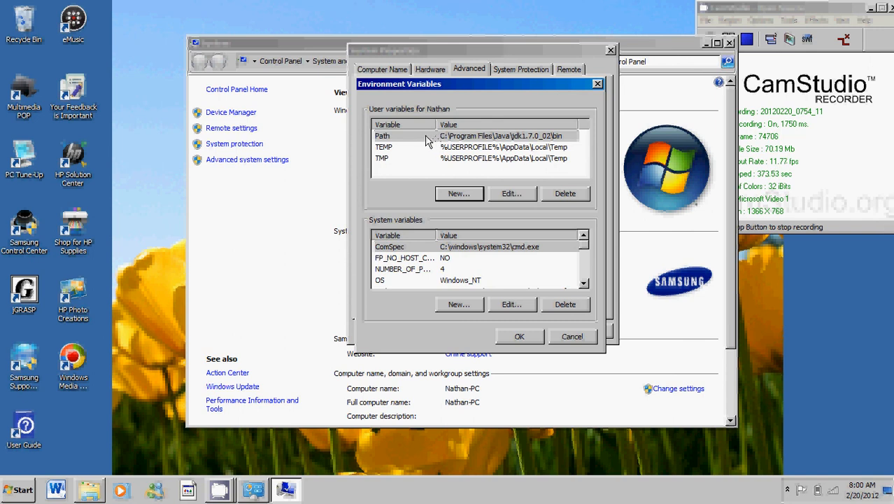
mouse_move(467, 224)
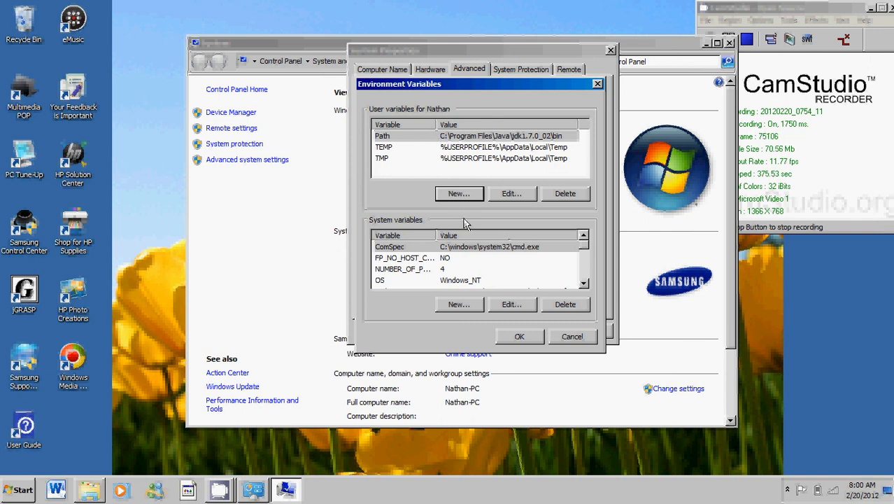
mouse_move(585, 305)
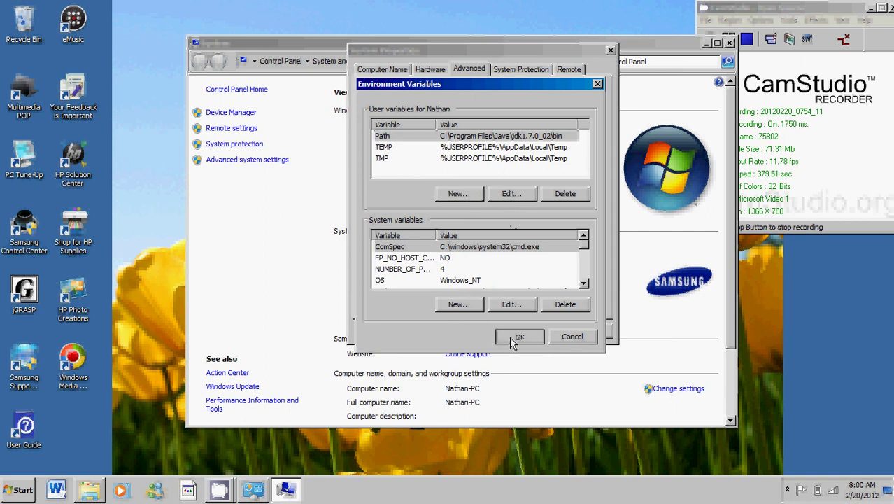
Save the Path variable, close the System window and search the Start menu for cmd.
click(519, 335)
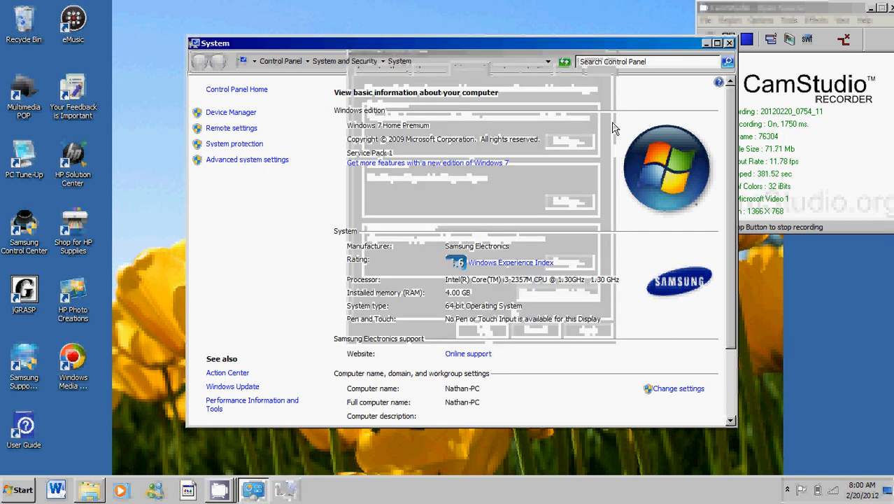
click(715, 42)
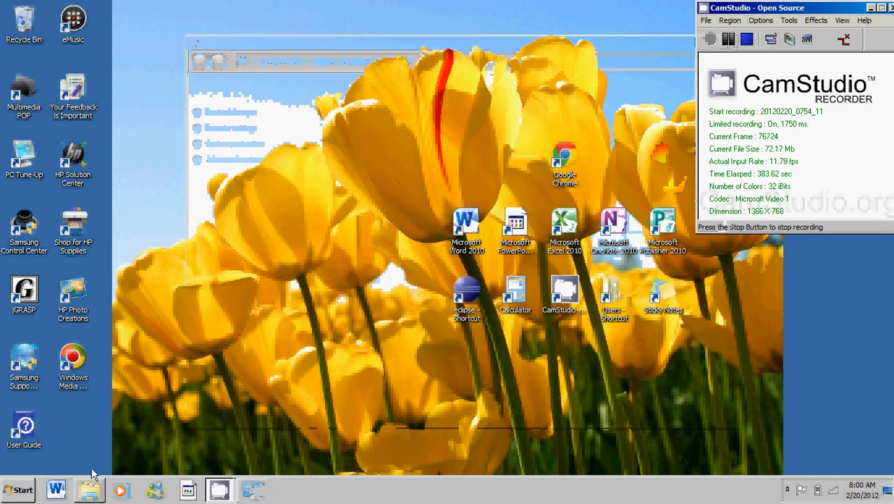
click(17, 490)
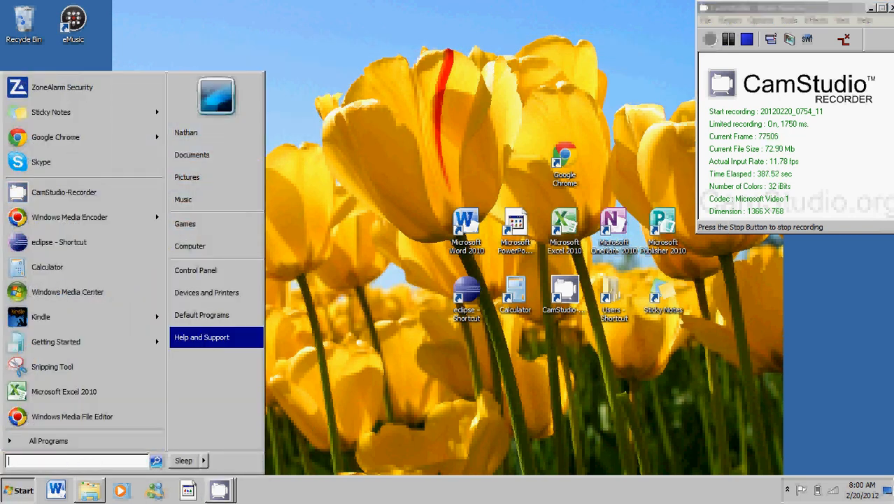
text(cm)
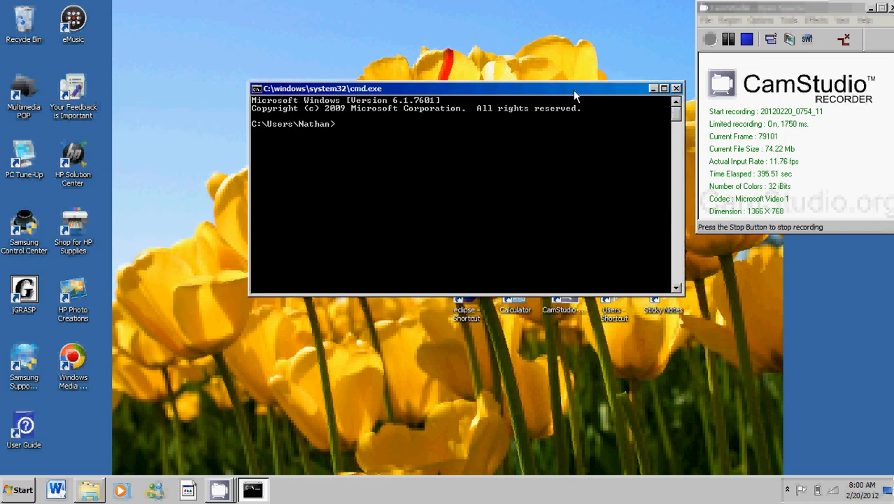
Run javac at the prompt and review its printed usage and options list.
text(ja)
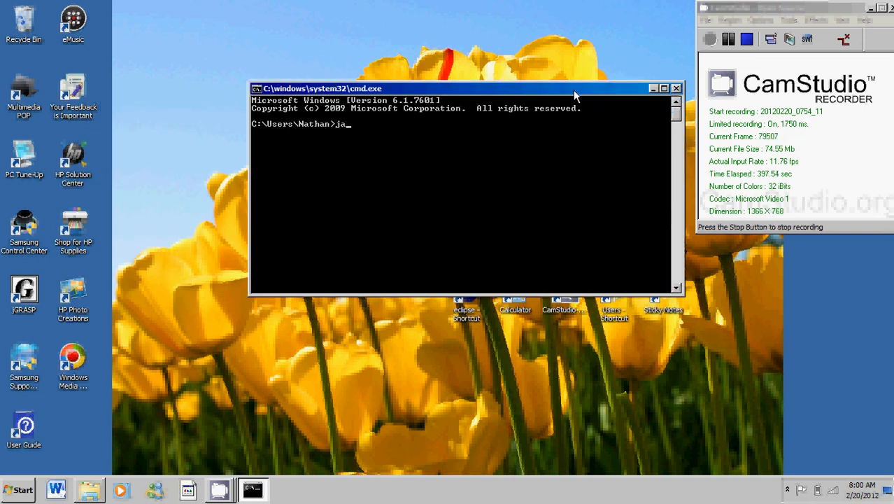
text(vac)
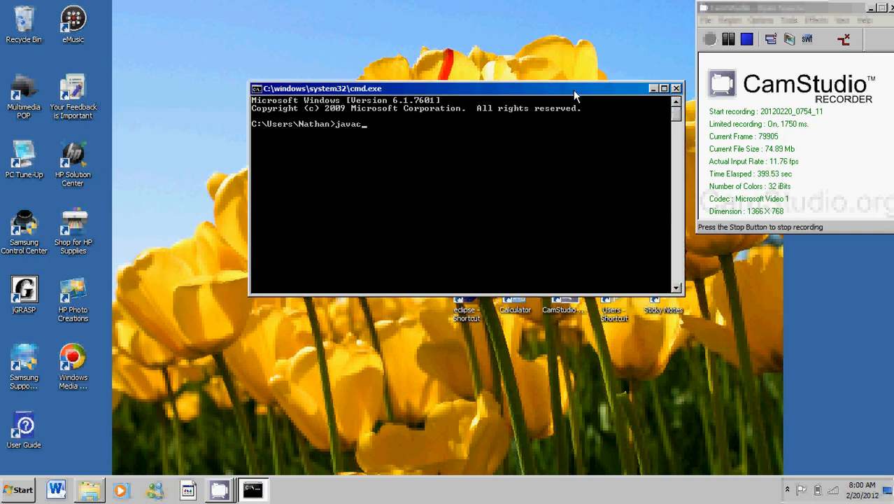
key(Return)
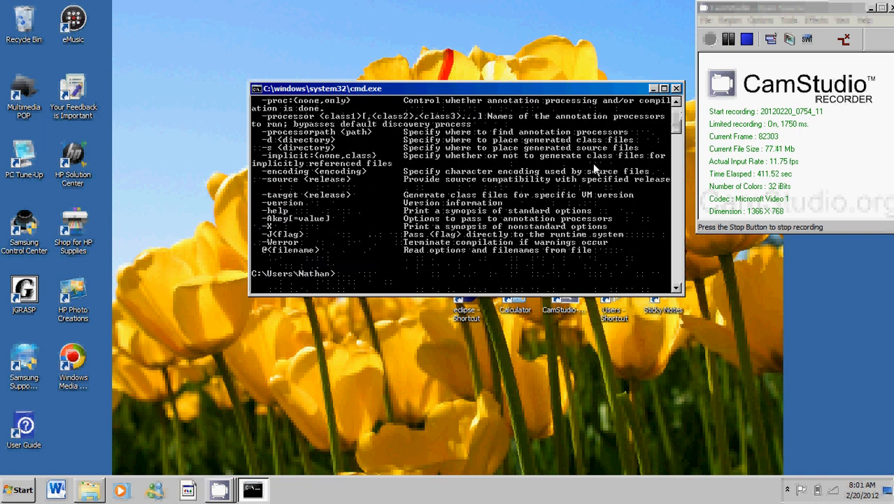
scroll(up, 3)
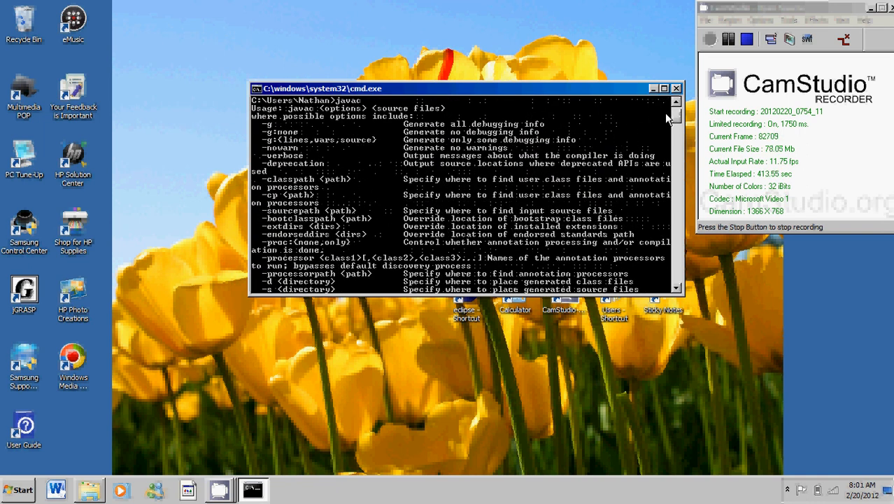